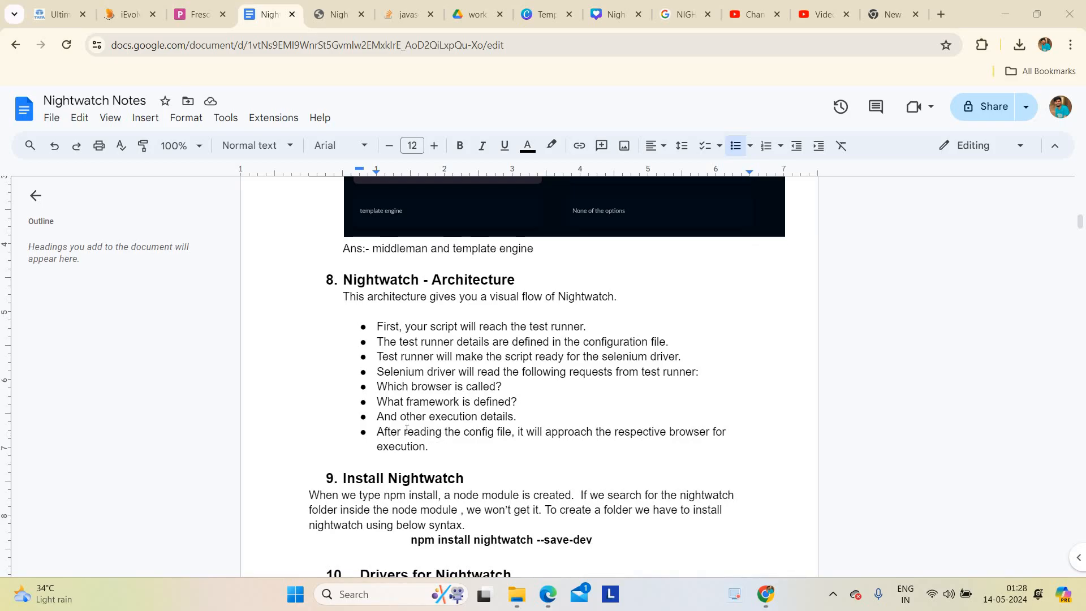
Highlight the architecture bullet points and select words within them.
{"action": "left_click_drag", "start_coordinate": [376, 326], "coordinate": [428, 446]}
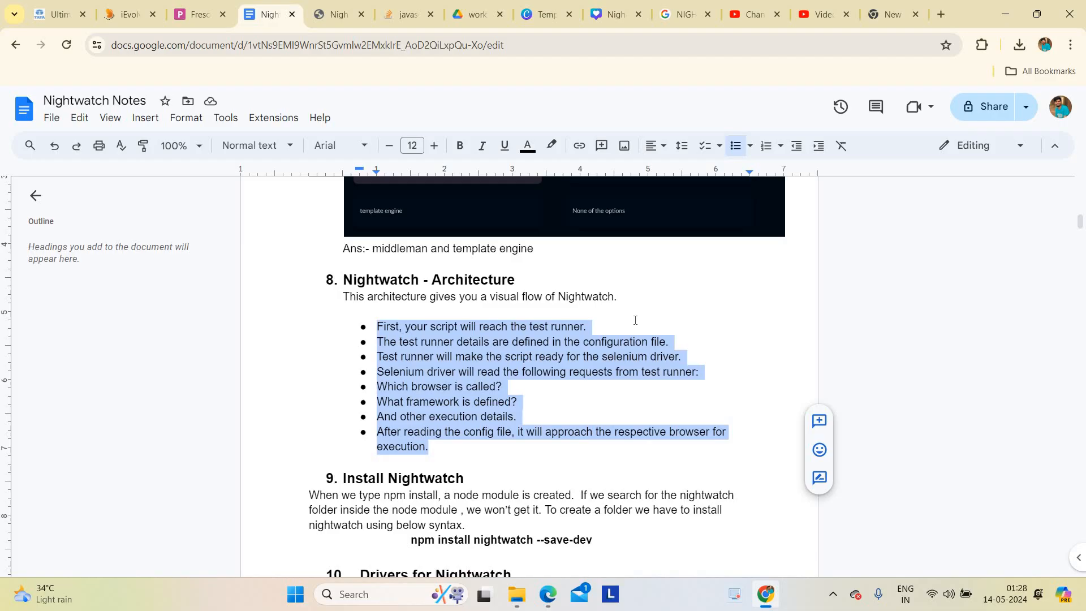
{"action": "left_click", "coordinate": [429, 446]}
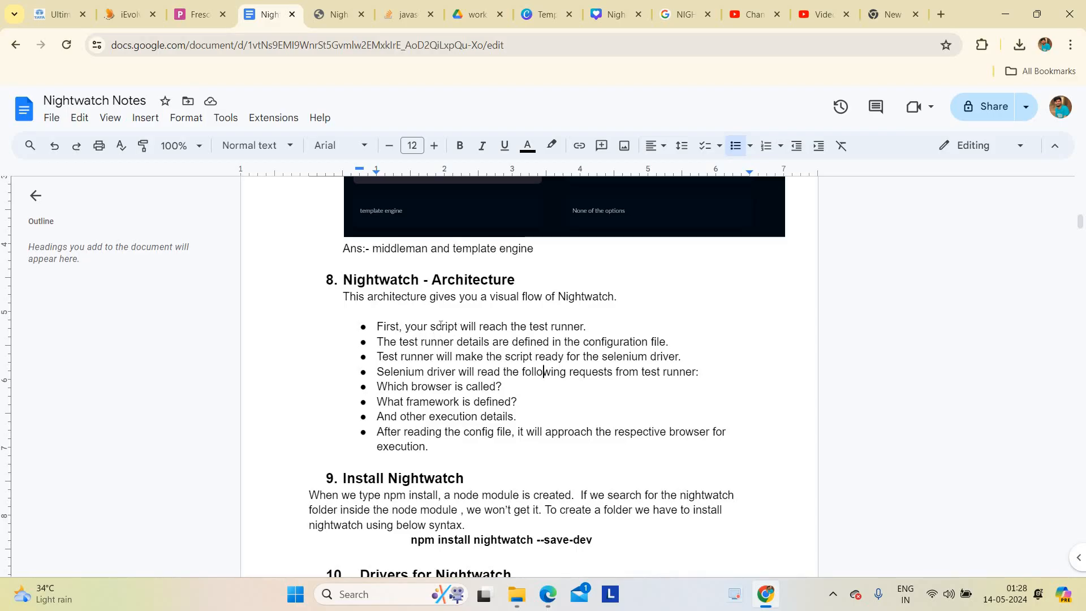
{"action": "left_click_drag", "start_coordinate": [407, 326], "coordinate": [457, 327]}
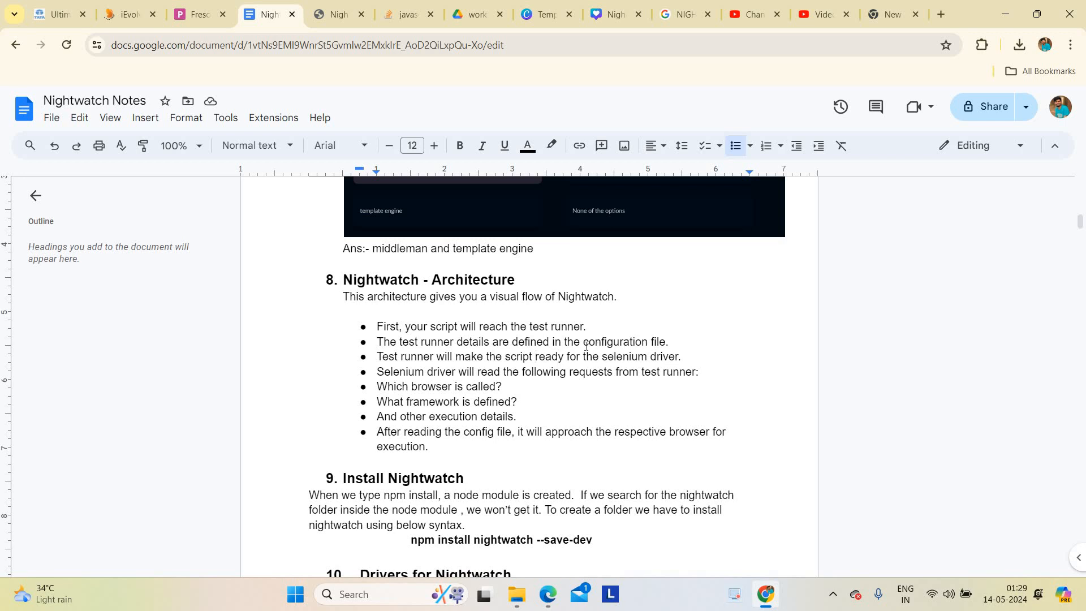
{"action": "double_click", "coordinate": [603, 342]}
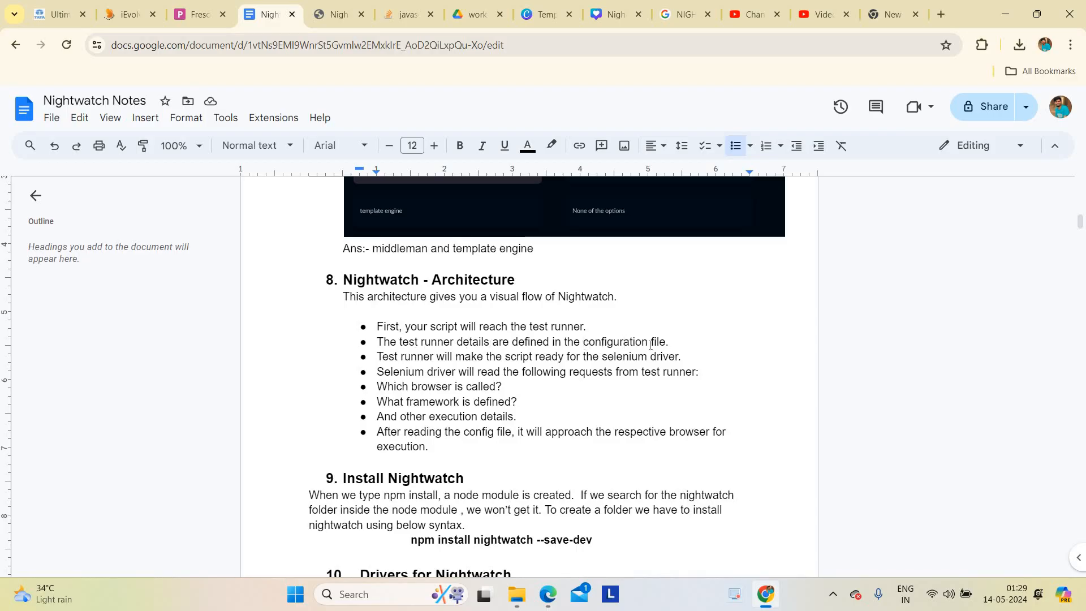
{"action": "double_click", "coordinate": [625, 342]}
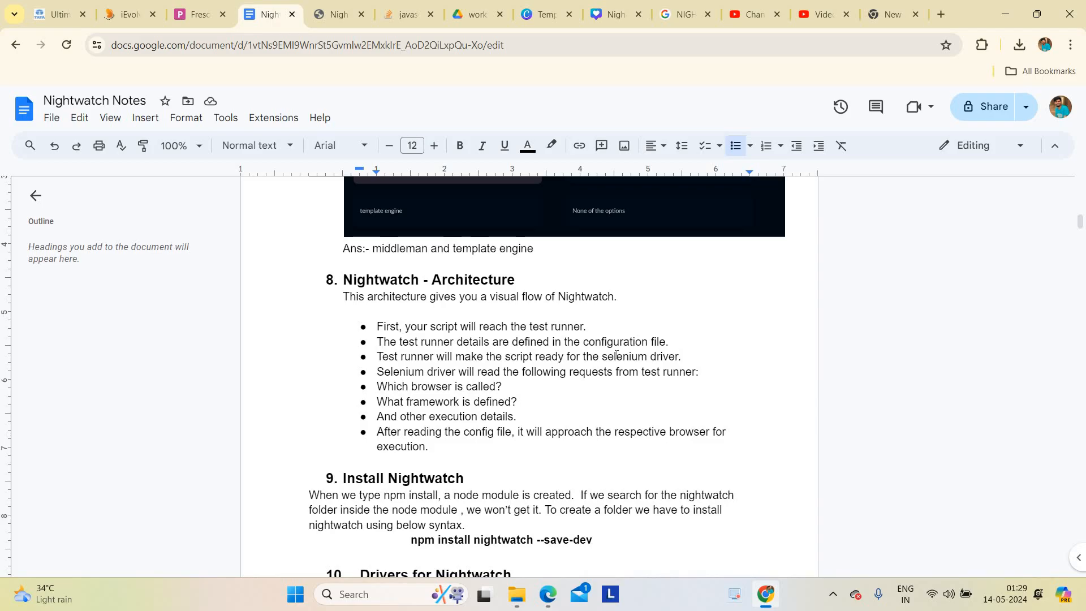
{"action": "mouse_move", "coordinate": [645, 397]}
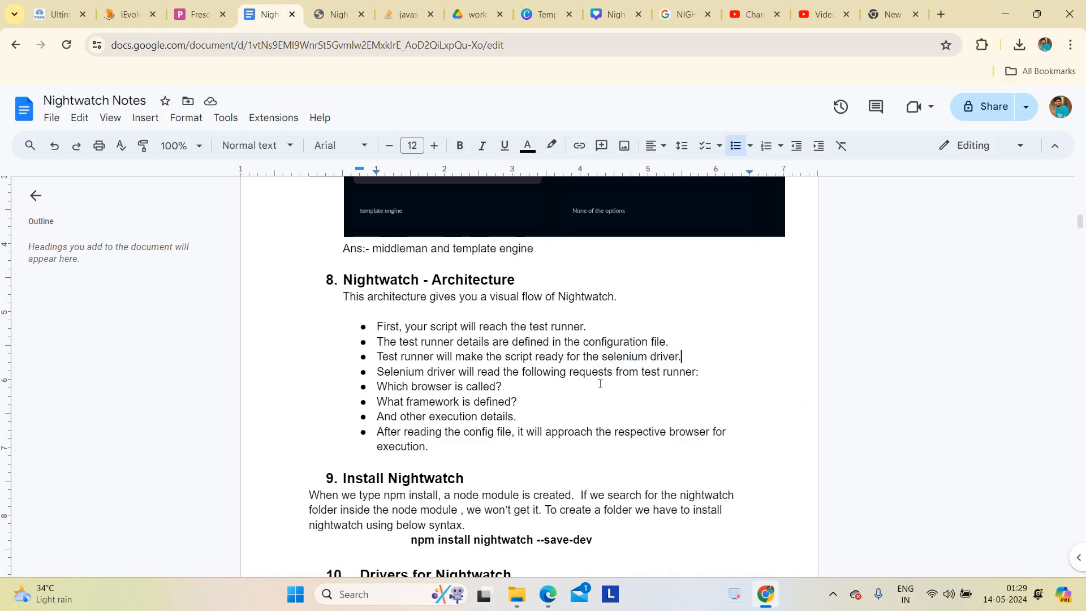
Highlight 'test runner', the browser question, execution details and framework question lines.
{"action": "double_click", "coordinate": [665, 372]}
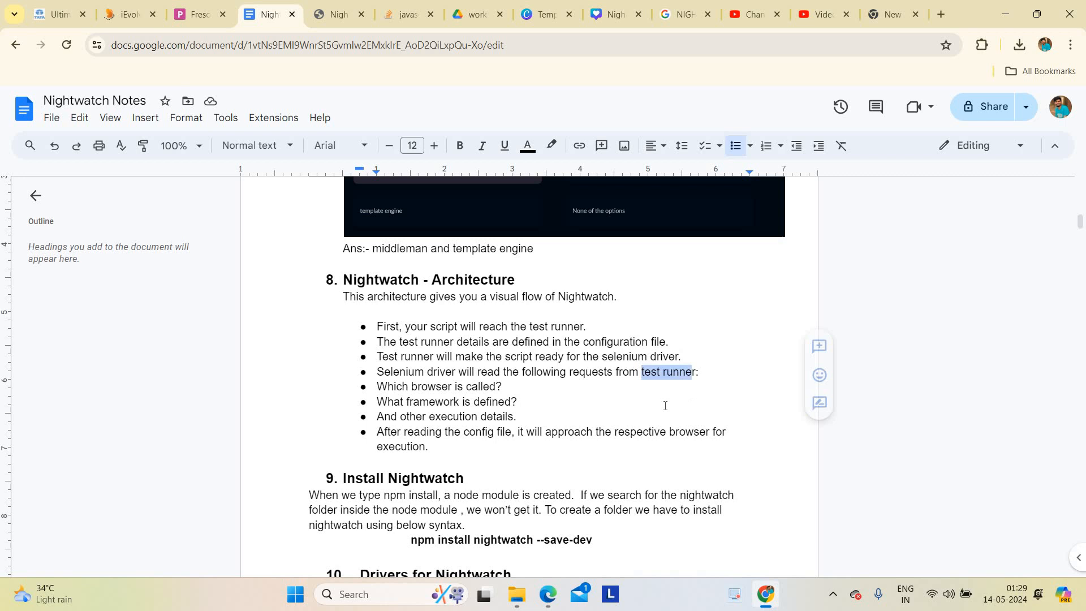
{"action": "left_click", "coordinate": [517, 402]}
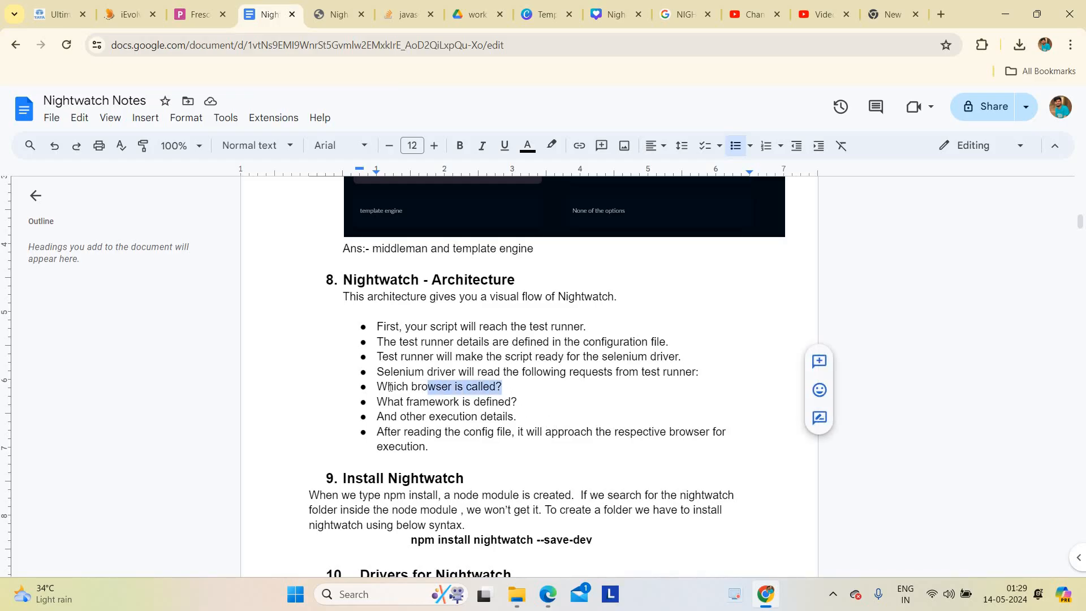
{"action": "double_click", "coordinate": [438, 387]}
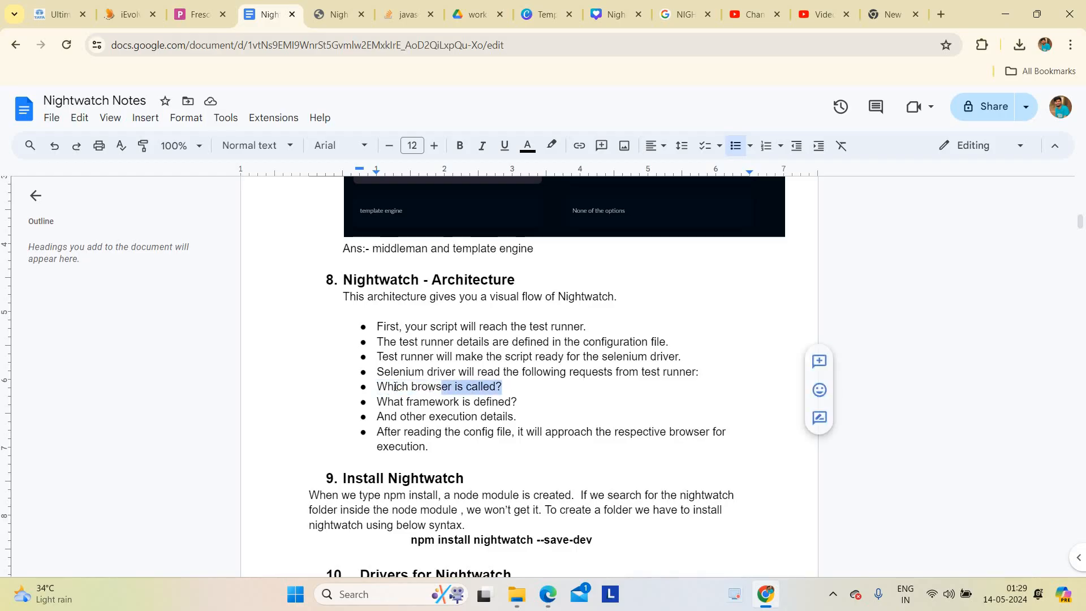
{"action": "left_click", "coordinate": [518, 401]}
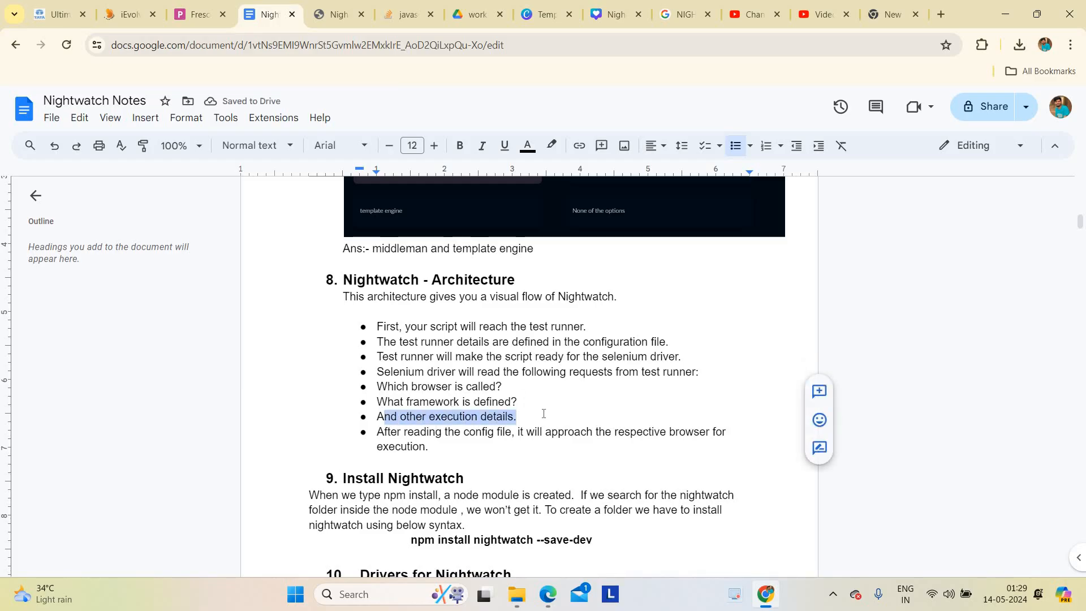
{"action": "left_click", "coordinate": [544, 415]}
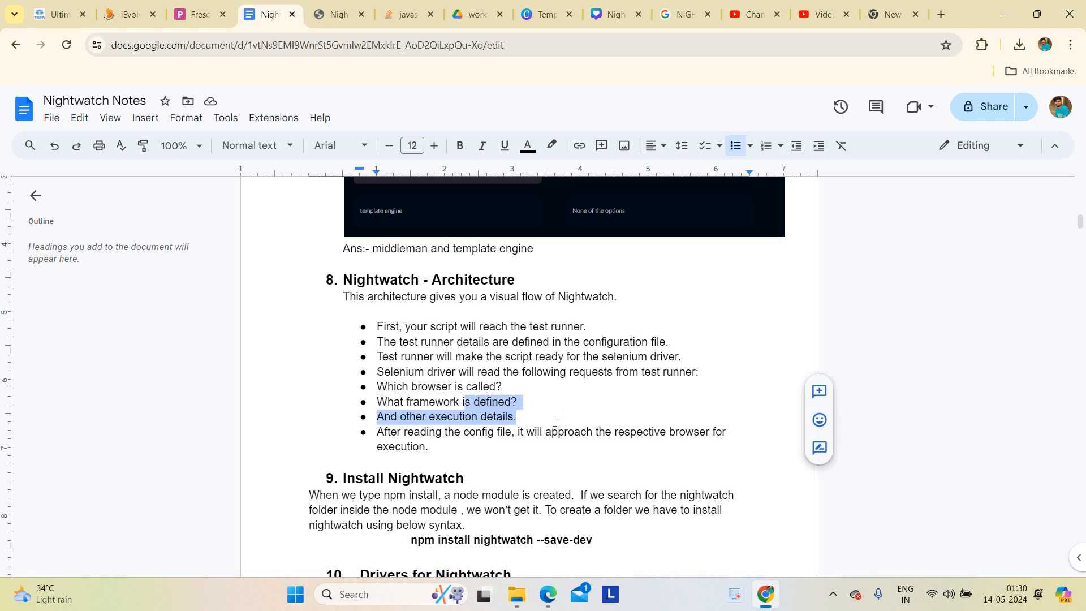
{"action": "left_click", "coordinate": [541, 443]}
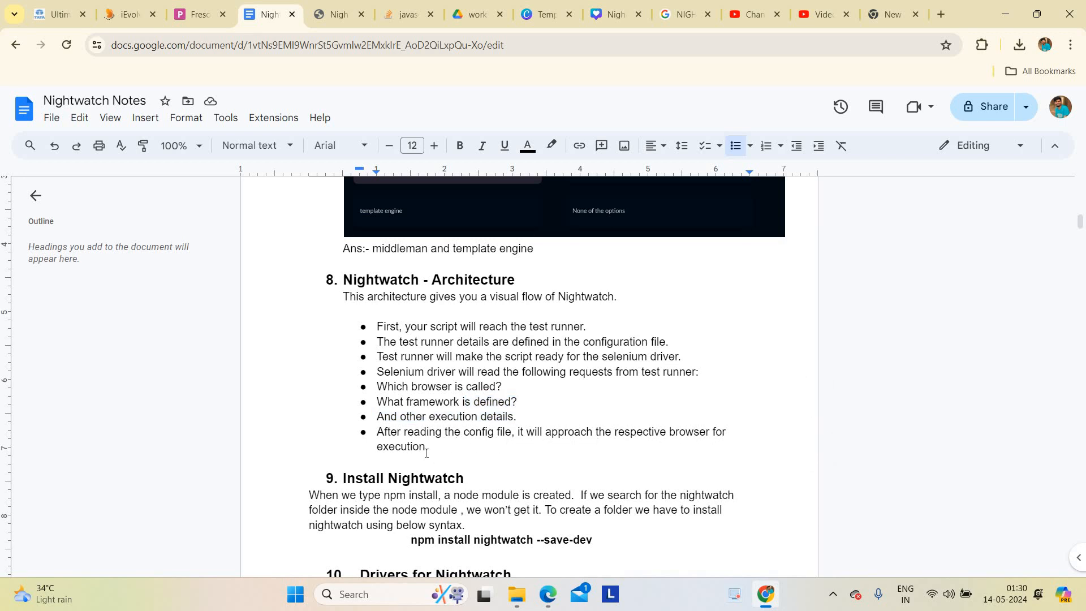
{"action": "left_click_drag", "start_coordinate": [376, 326], "coordinate": [428, 446]}
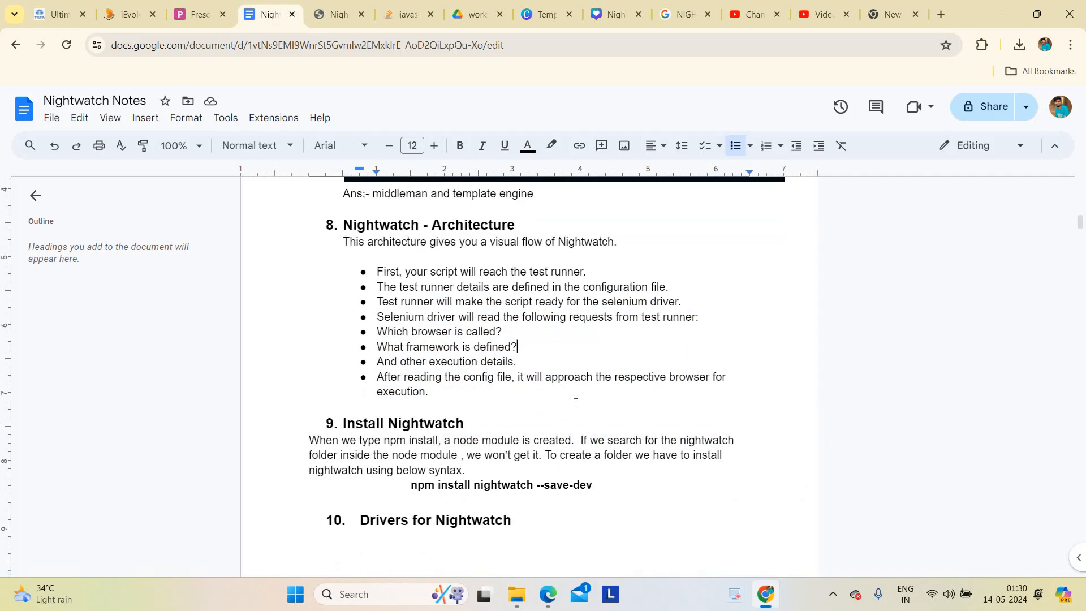
Scroll to Install Nightwatch and highlight 'node module' and 'nightwatch'.
{"action": "scroll", "scroll_direction": "down", "scroll_amount": 3}
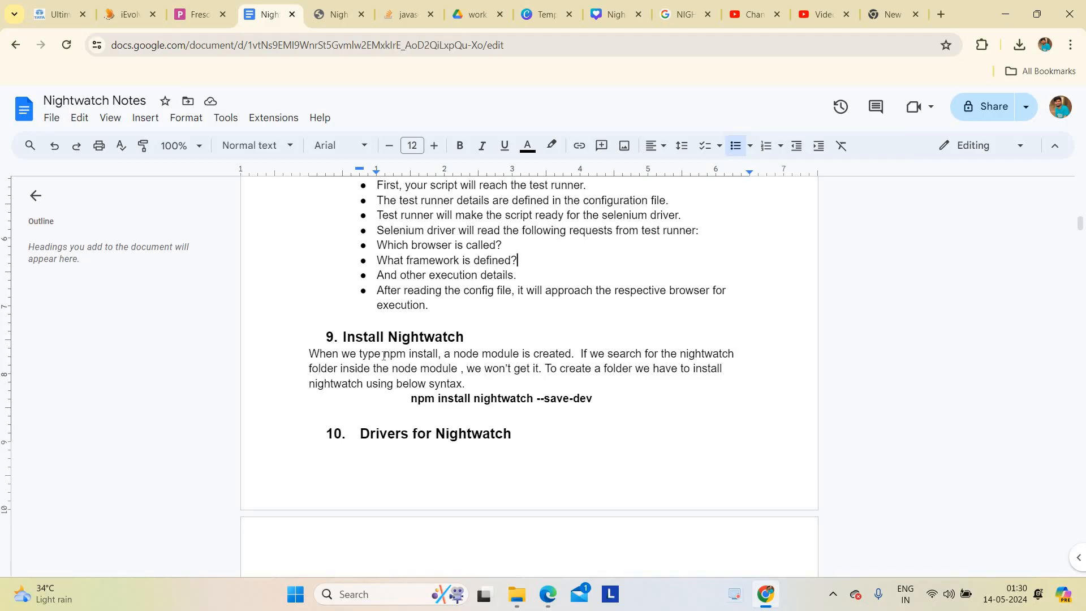
{"action": "double_click", "coordinate": [408, 353]}
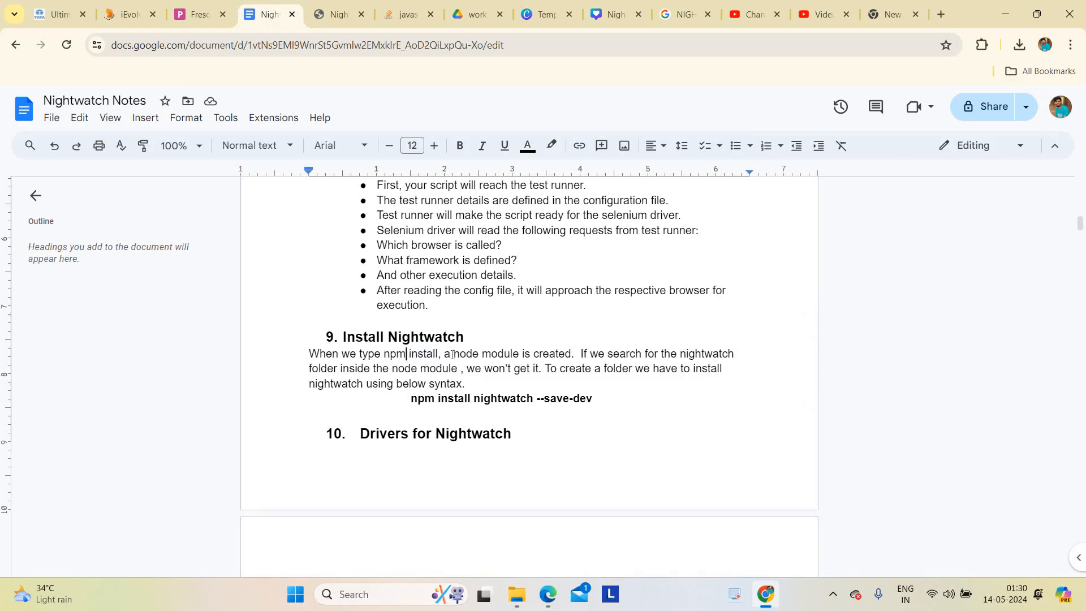
{"action": "double_click", "coordinate": [463, 352]}
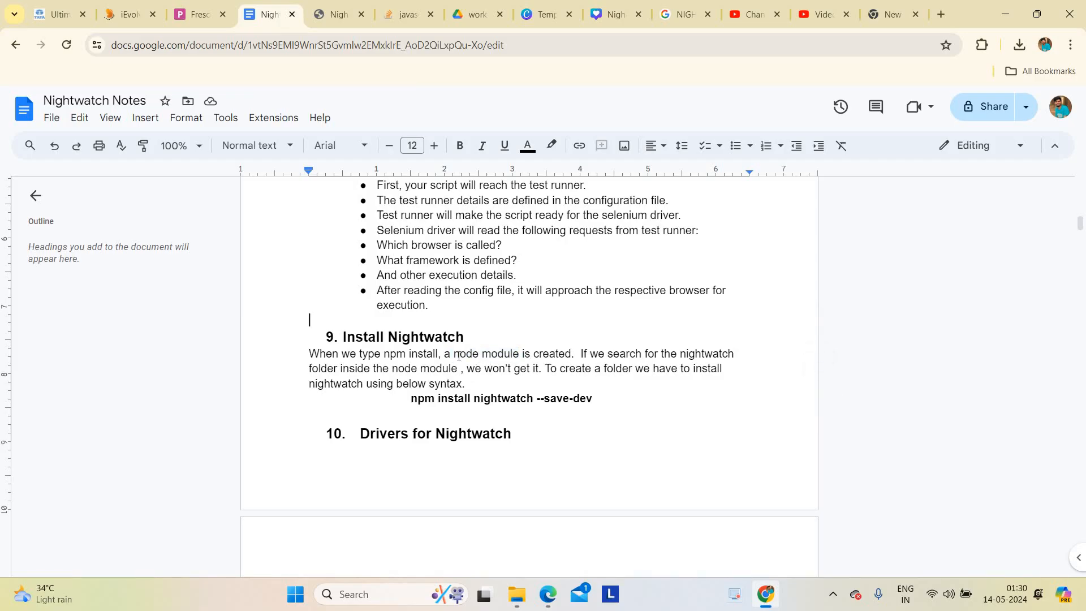
{"action": "double_click", "coordinate": [485, 354]}
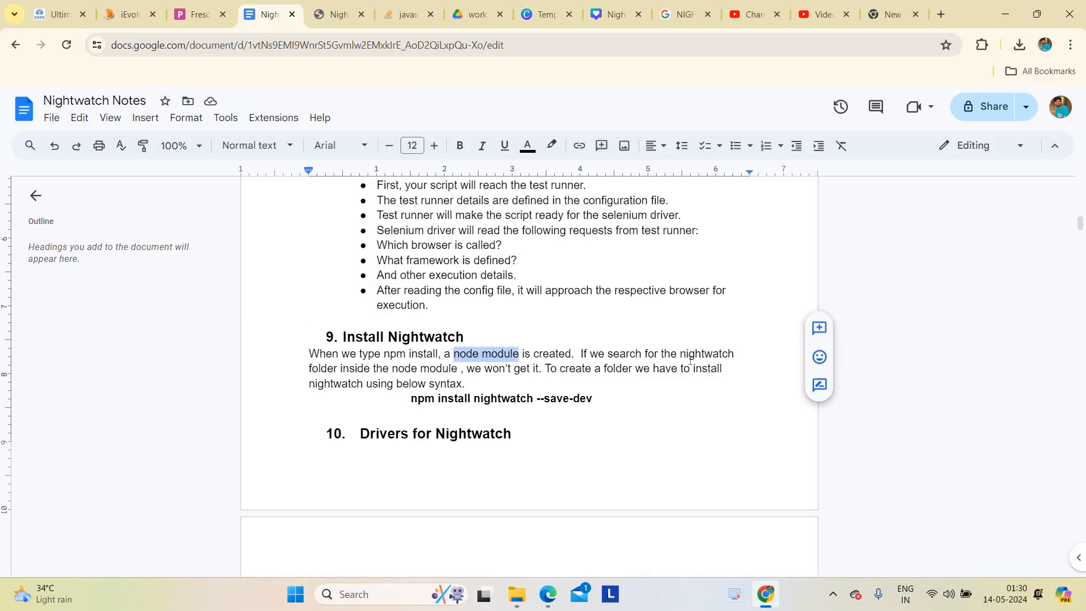
{"action": "double_click", "coordinate": [706, 353]}
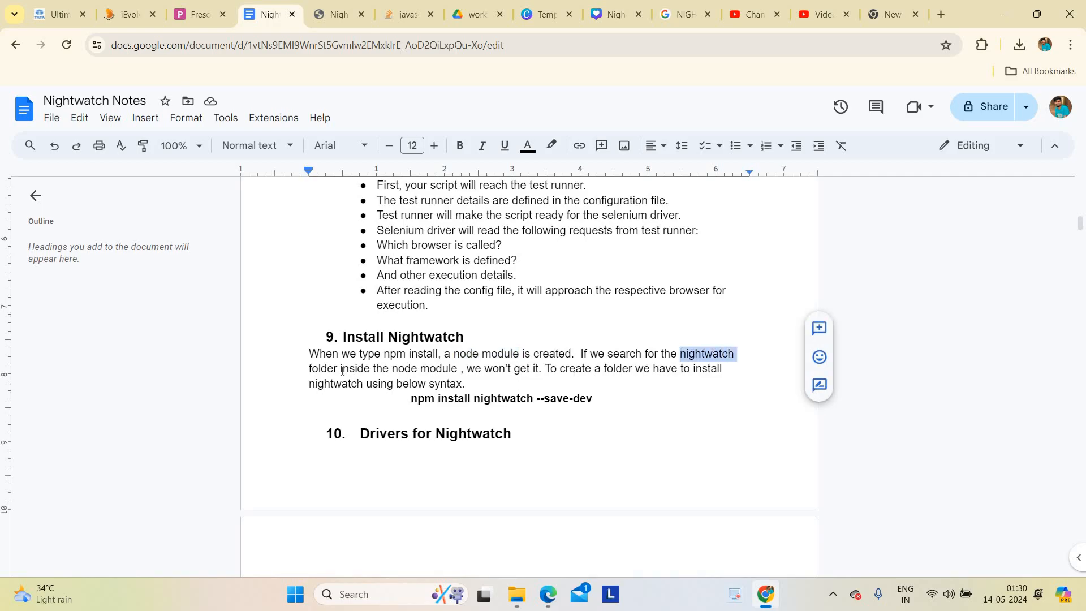
Highlight the 'npm install nightwatch --save-dev' command and the words 'nightwatch folder'.
{"action": "double_click", "coordinate": [423, 398]}
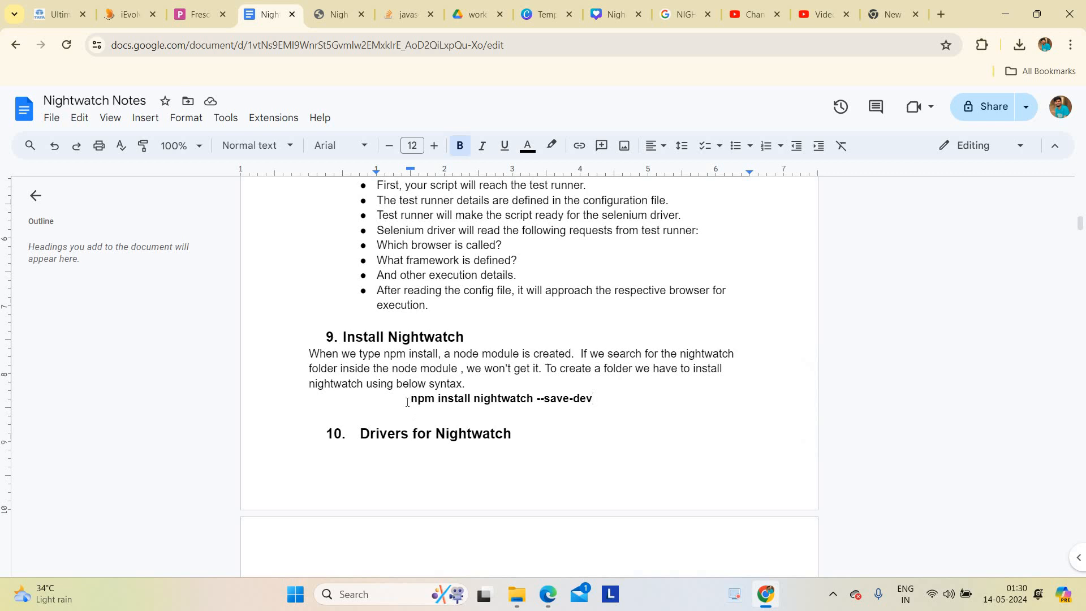
{"action": "left_click_drag", "start_coordinate": [408, 398], "coordinate": [534, 398]}
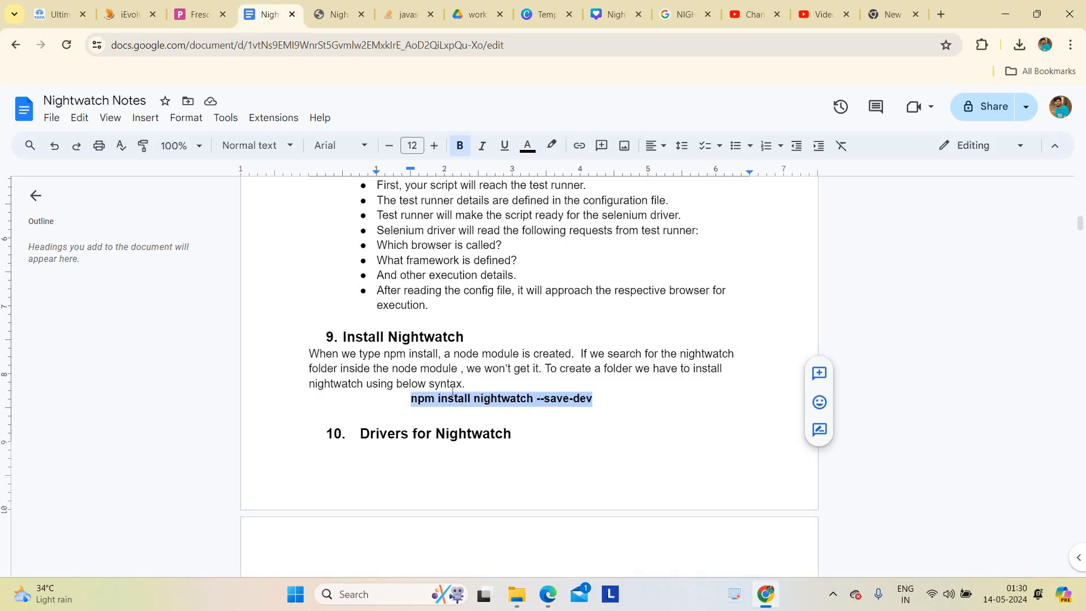
{"action": "left_click", "coordinate": [604, 399]}
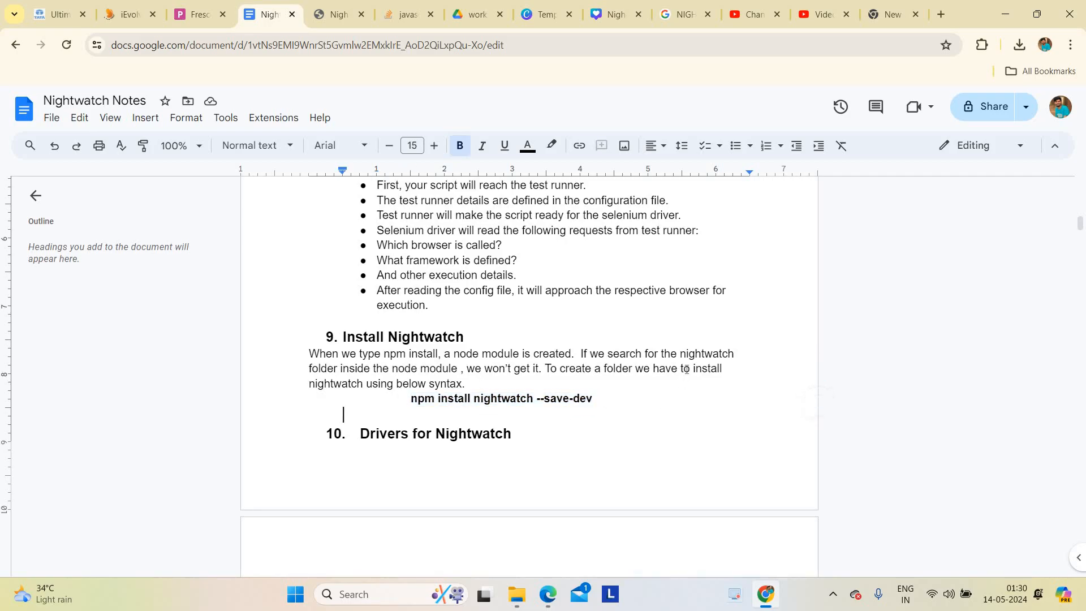
{"action": "double_click", "coordinate": [706, 353]}
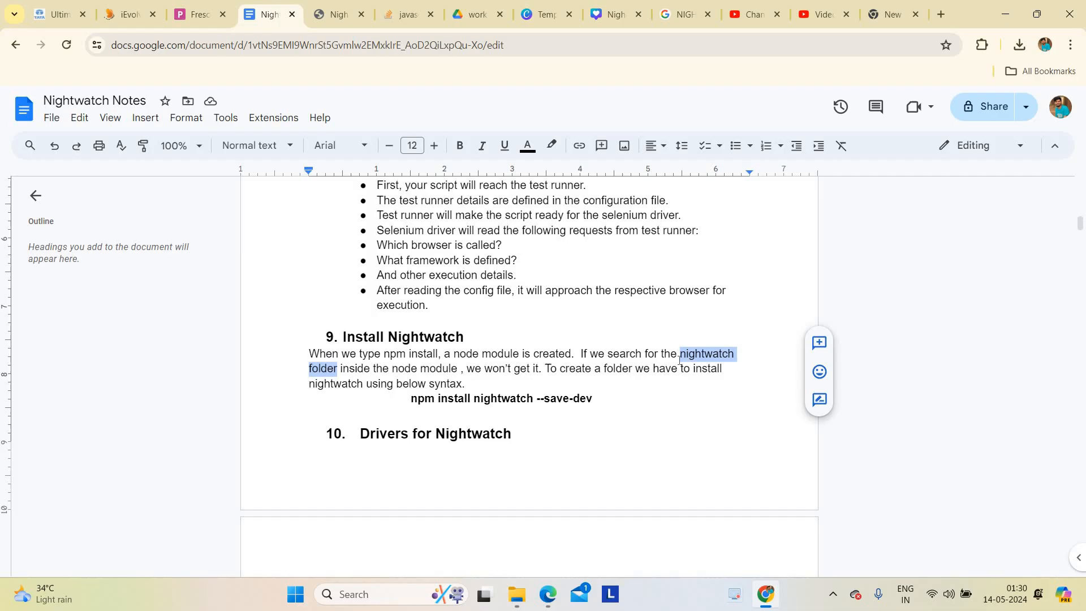
{"action": "left_click", "coordinate": [458, 145]}
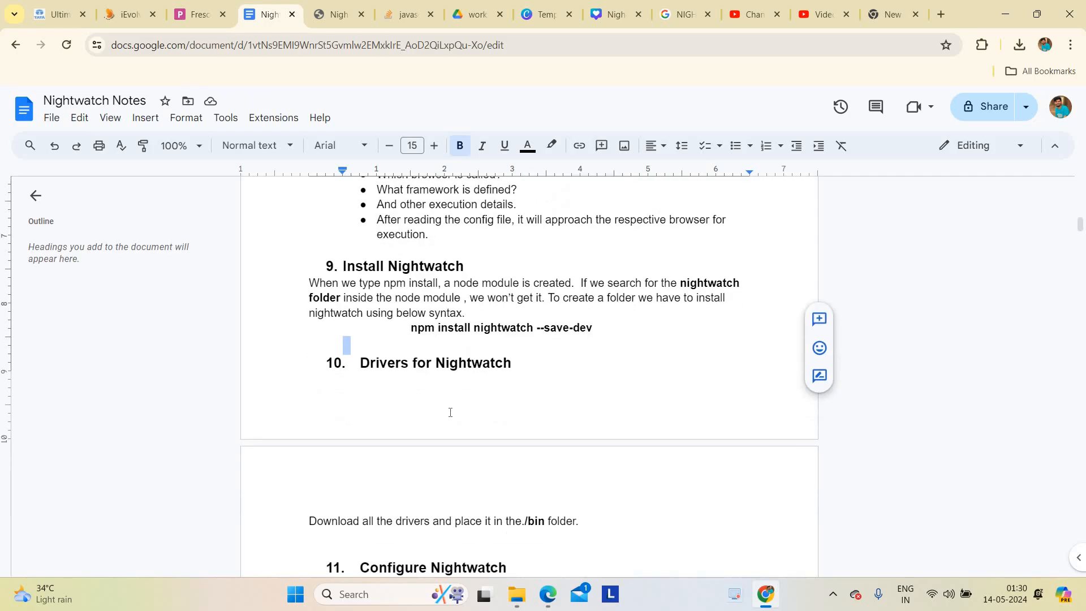
{"action": "scroll", "scroll_direction": "down", "scroll_amount": 3}
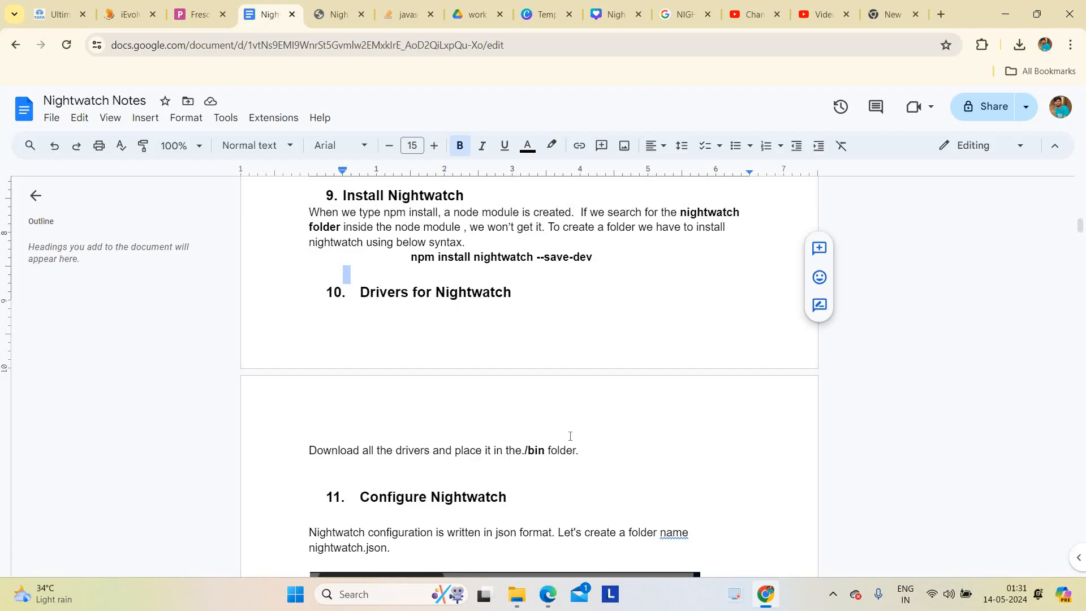
{"action": "double_click", "coordinate": [533, 450]}
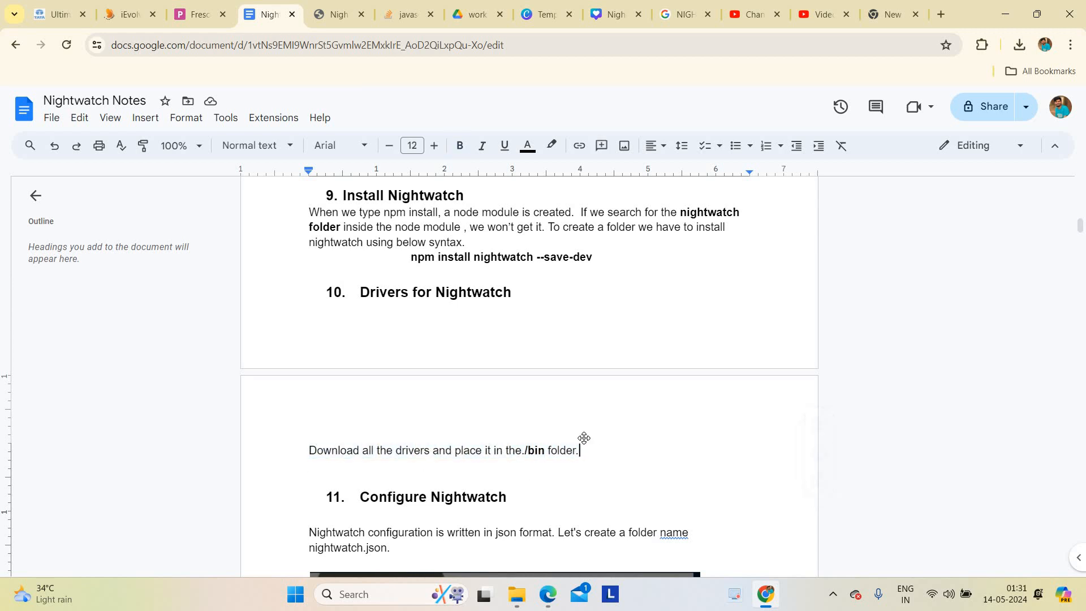
Scroll past the nightwatch.json example, highlighting the json configuration sentence, down to Exercise 3.
{"action": "scroll", "scroll_direction": "down", "scroll_amount": 3}
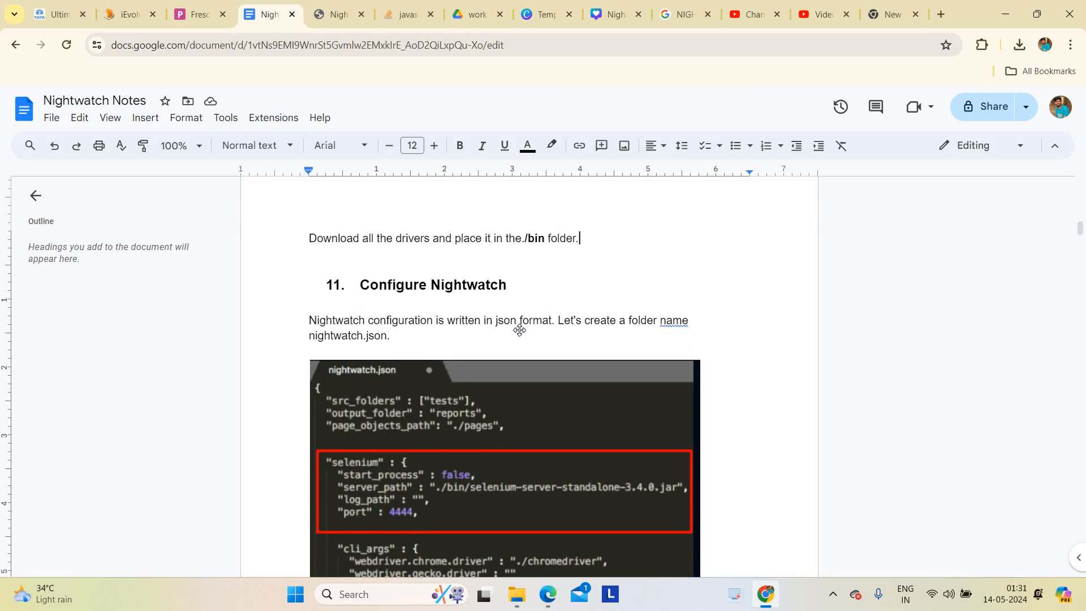
{"action": "scroll", "scroll_direction": "down", "scroll_amount": 3}
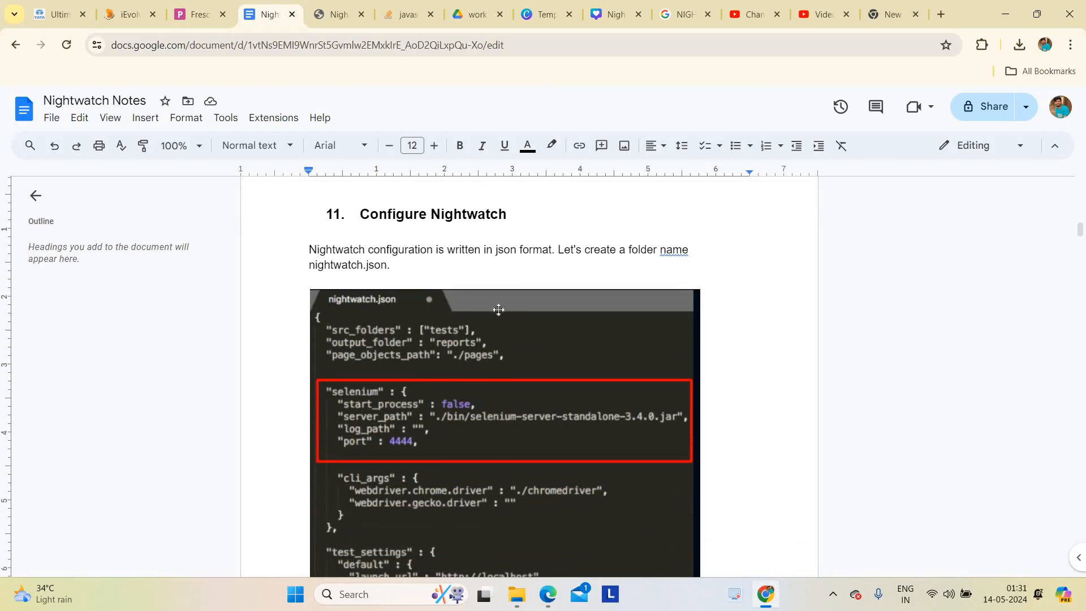
{"action": "scroll", "scroll_direction": "down", "scroll_amount": 3}
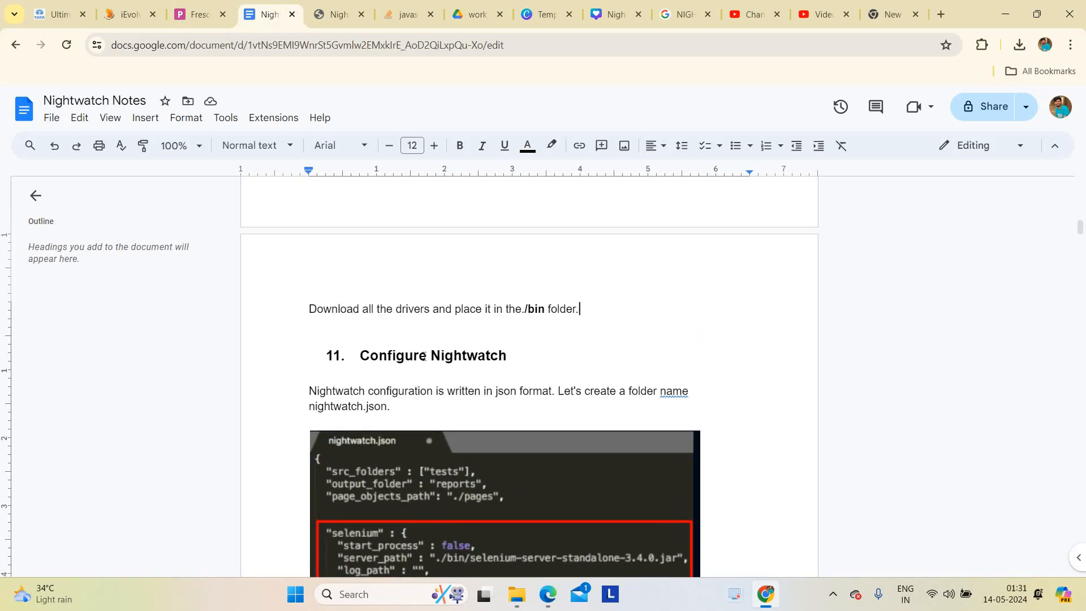
{"action": "double_click", "coordinate": [392, 355]}
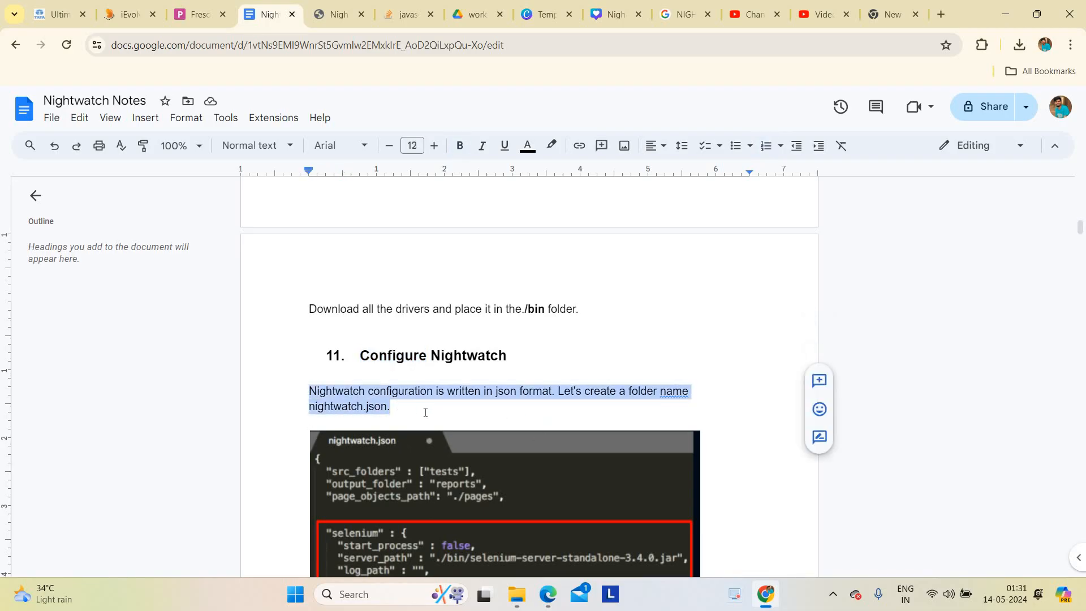
{"action": "left_click", "coordinate": [391, 407]}
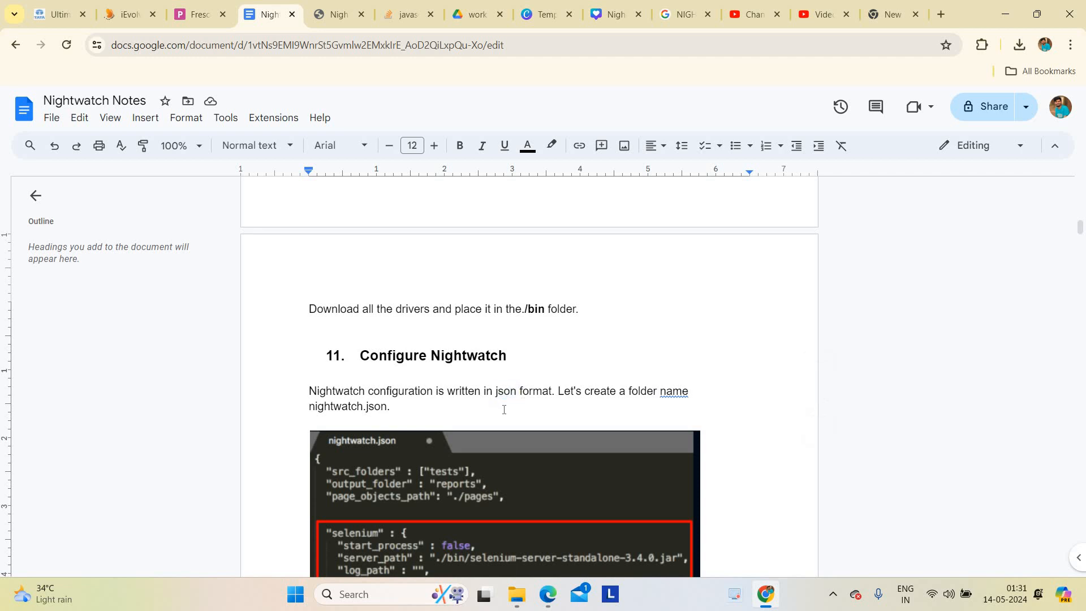
{"action": "scroll", "scroll_direction": "down", "scroll_amount": 3}
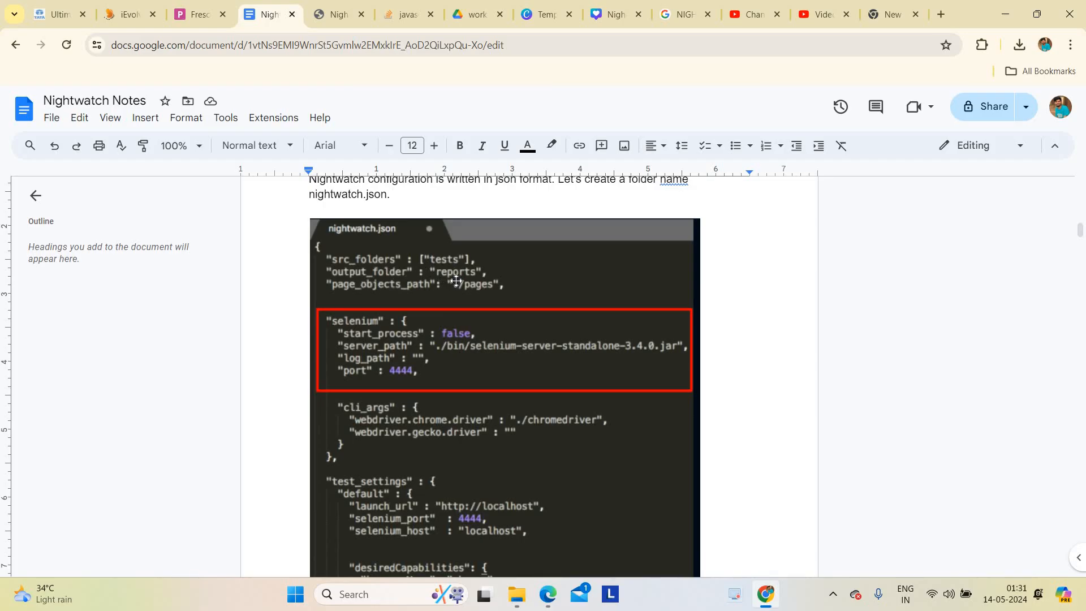
{"action": "mouse_move", "coordinate": [455, 437]}
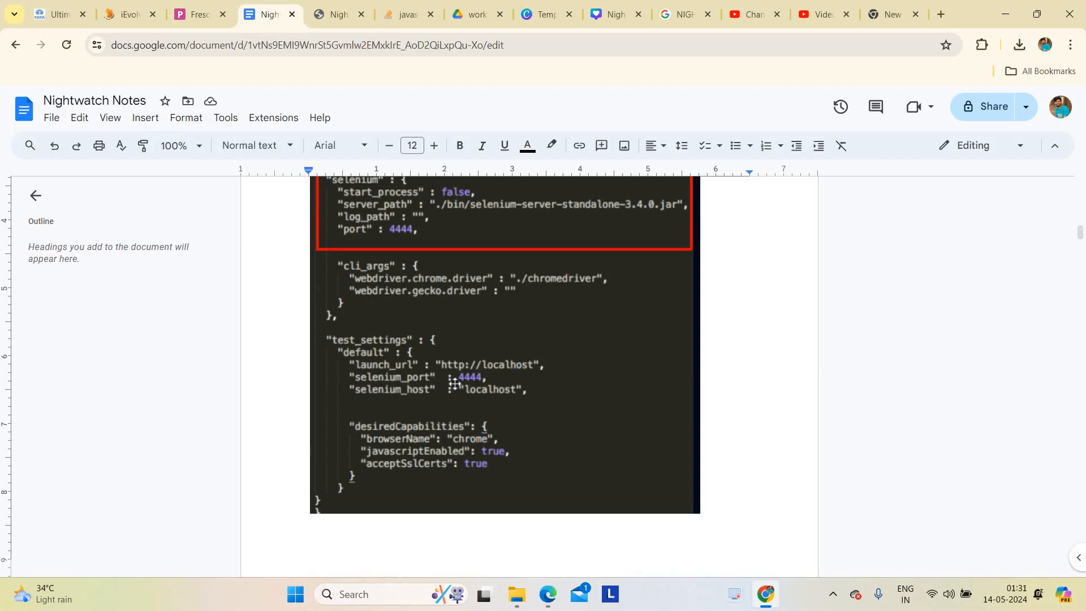
{"action": "mouse_move", "coordinate": [496, 376]}
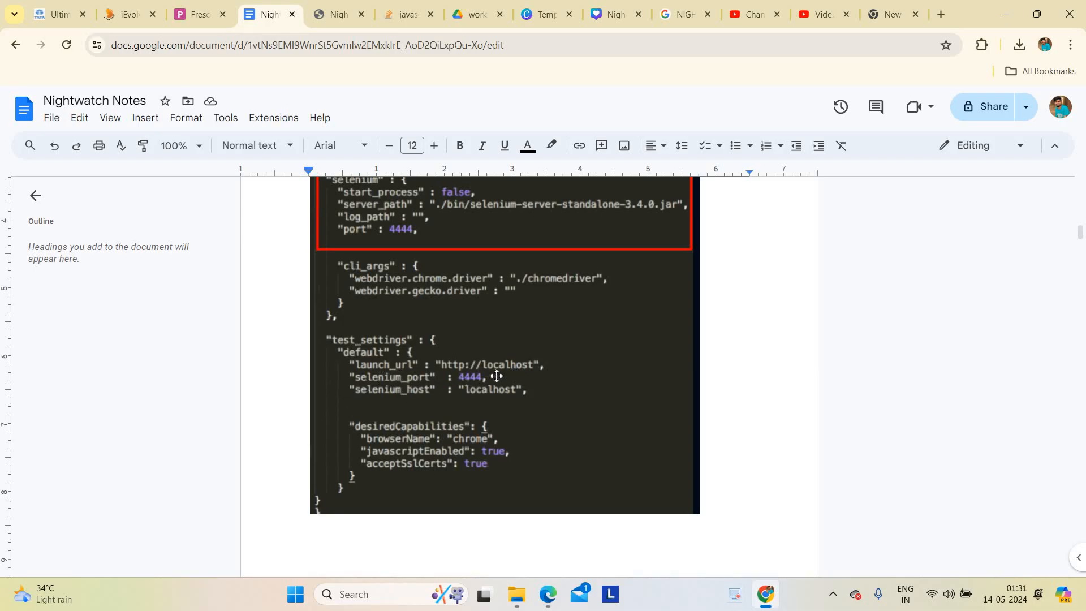
{"action": "mouse_move", "coordinate": [454, 310]}
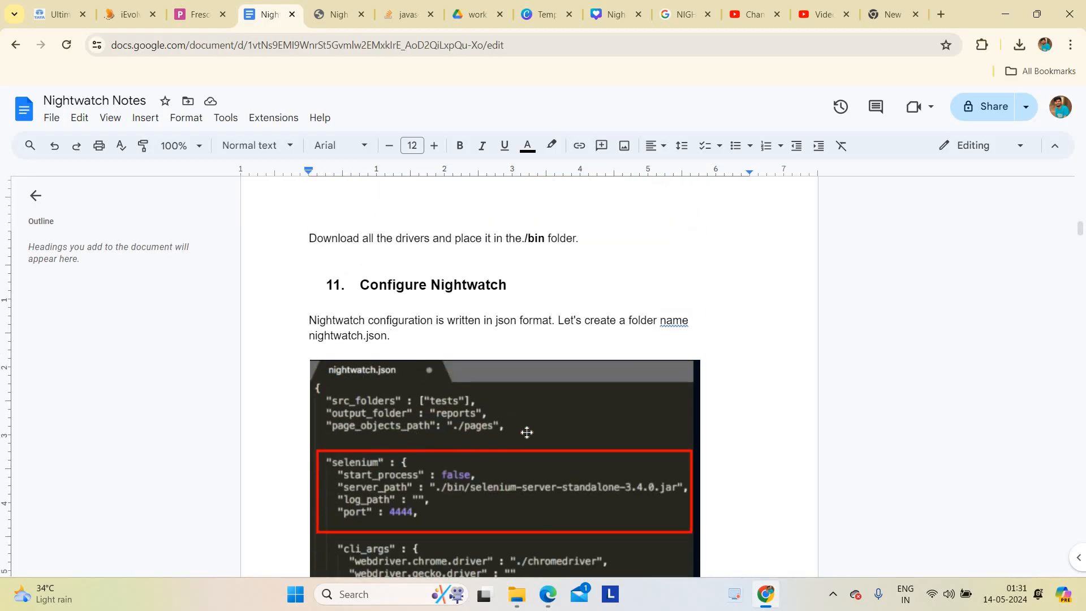
{"action": "scroll", "scroll_direction": "down", "scroll_amount": 3}
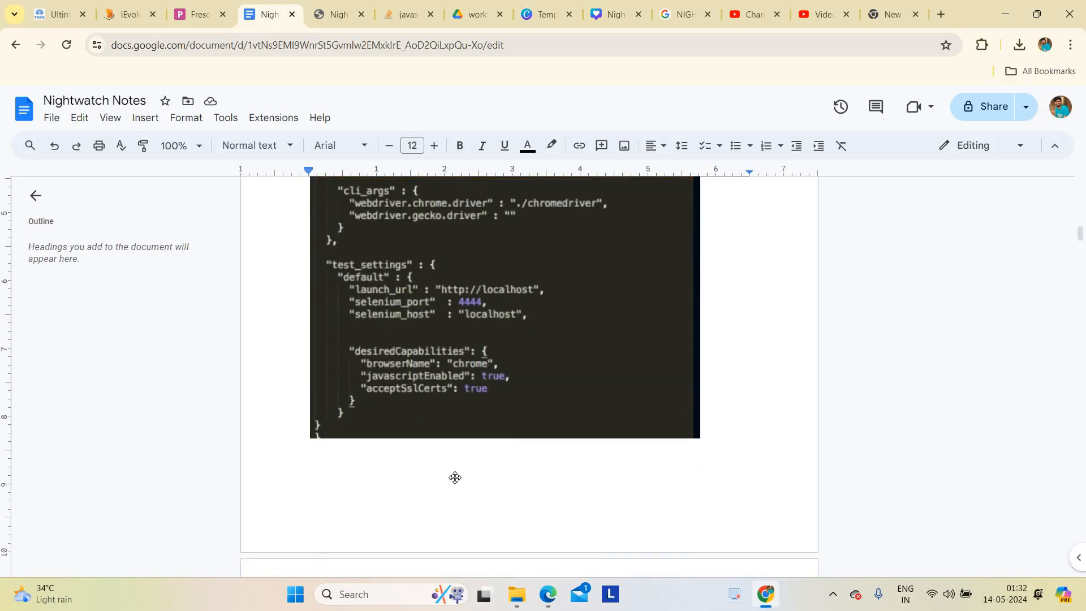
{"action": "scroll", "scroll_direction": "down", "scroll_amount": 3}
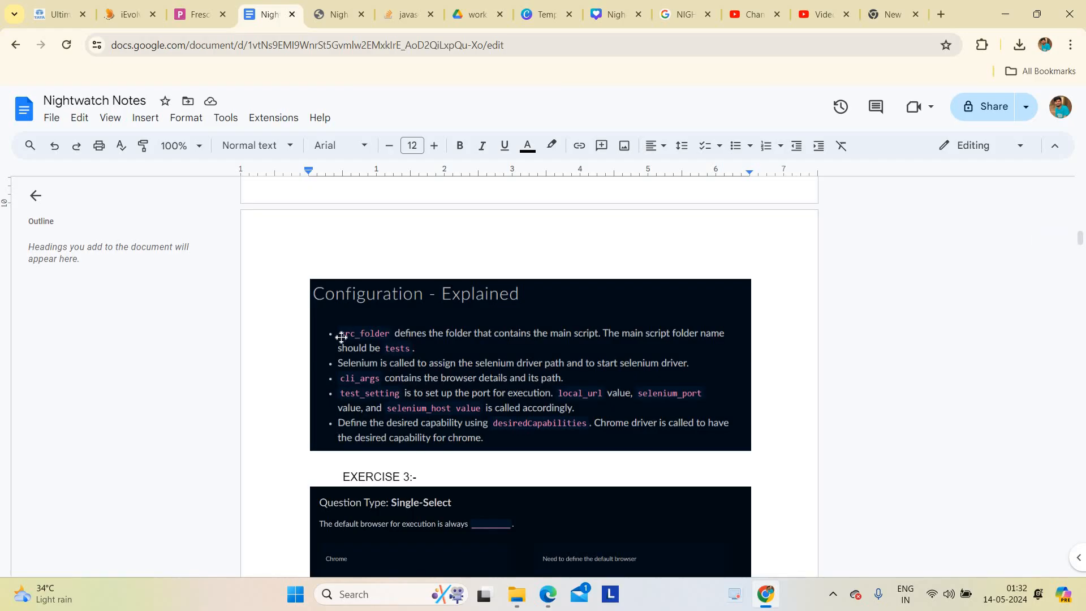
Scroll down to Exercise 3's default browser question answered Google chrome.
{"action": "scroll", "scroll_direction": "down", "scroll_amount": 3}
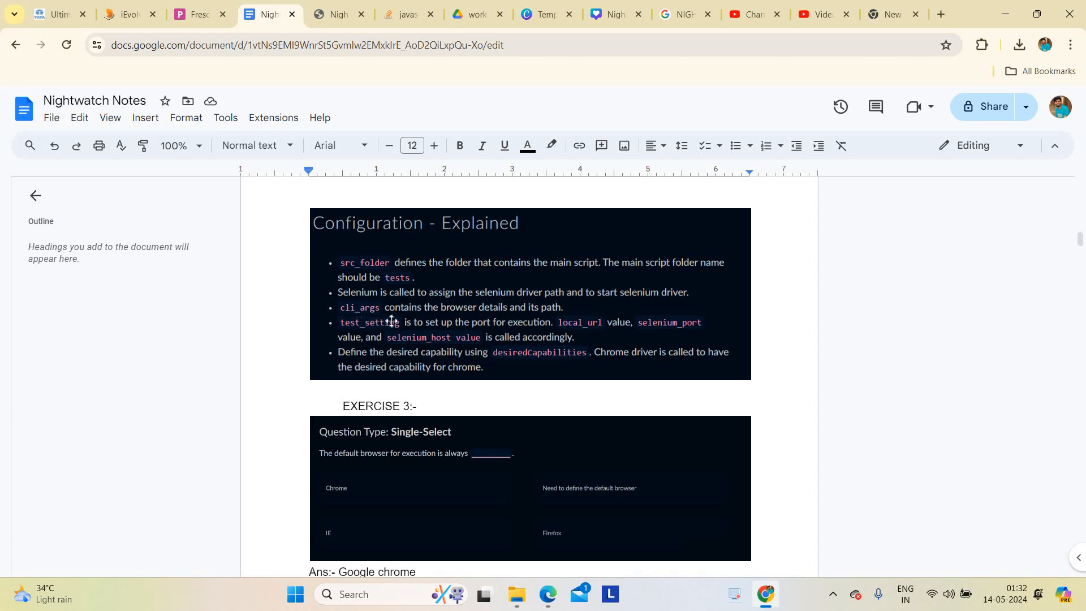
{"action": "mouse_move", "coordinate": [356, 314]}
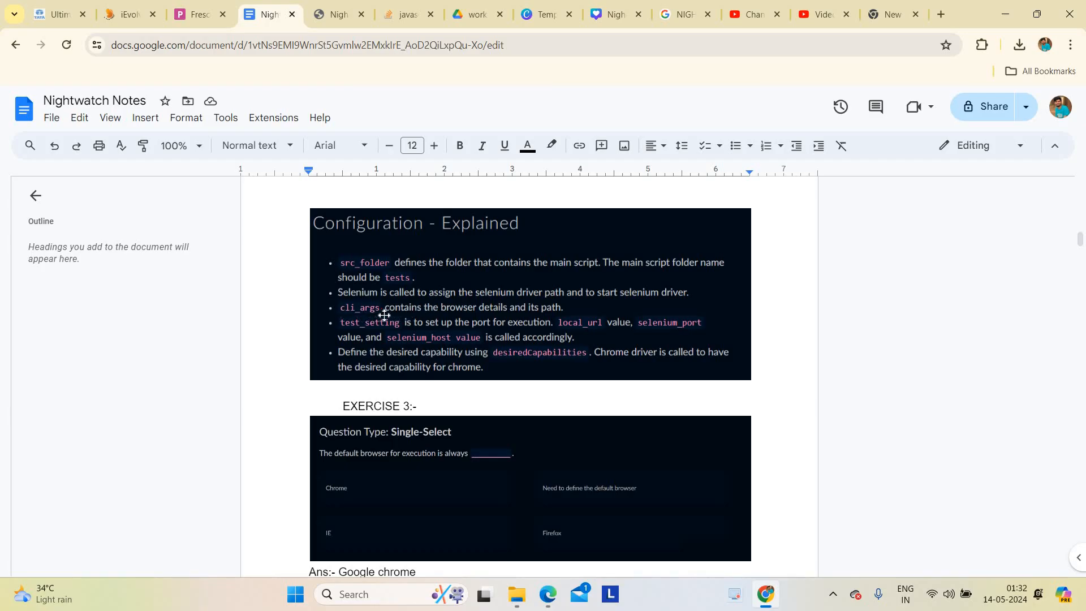
{"action": "scroll", "scroll_direction": "down", "scroll_amount": 3}
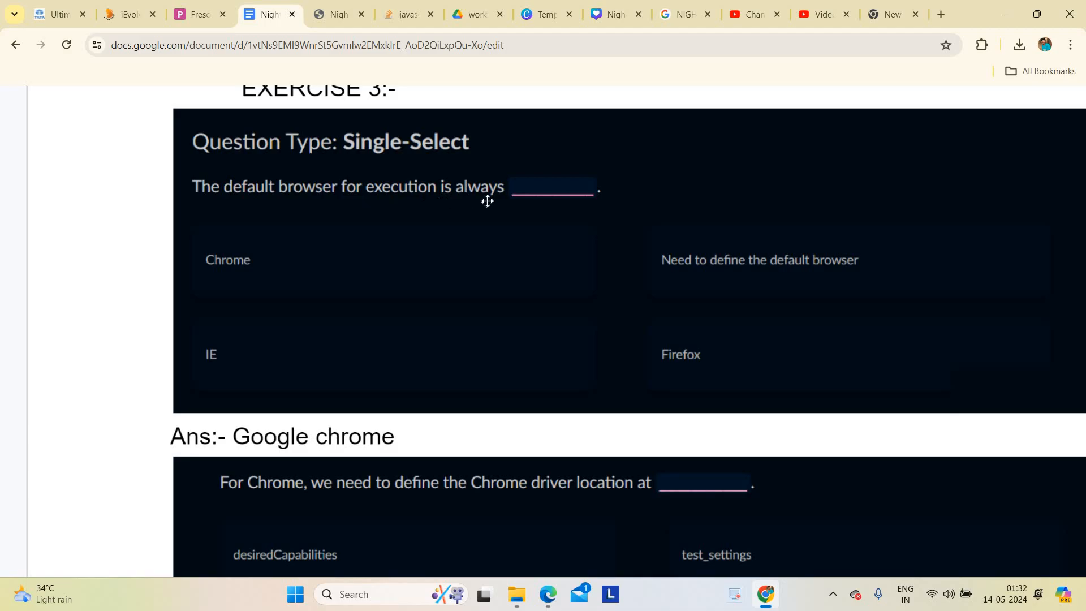
{"action": "mouse_move", "coordinate": [358, 208]}
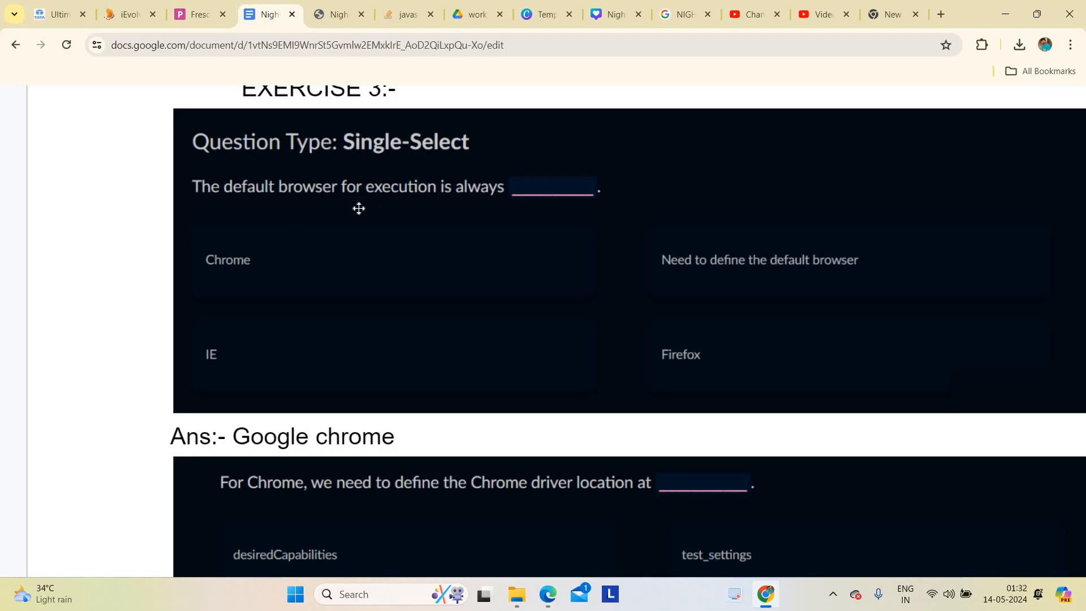
{"action": "mouse_move", "coordinate": [295, 205]}
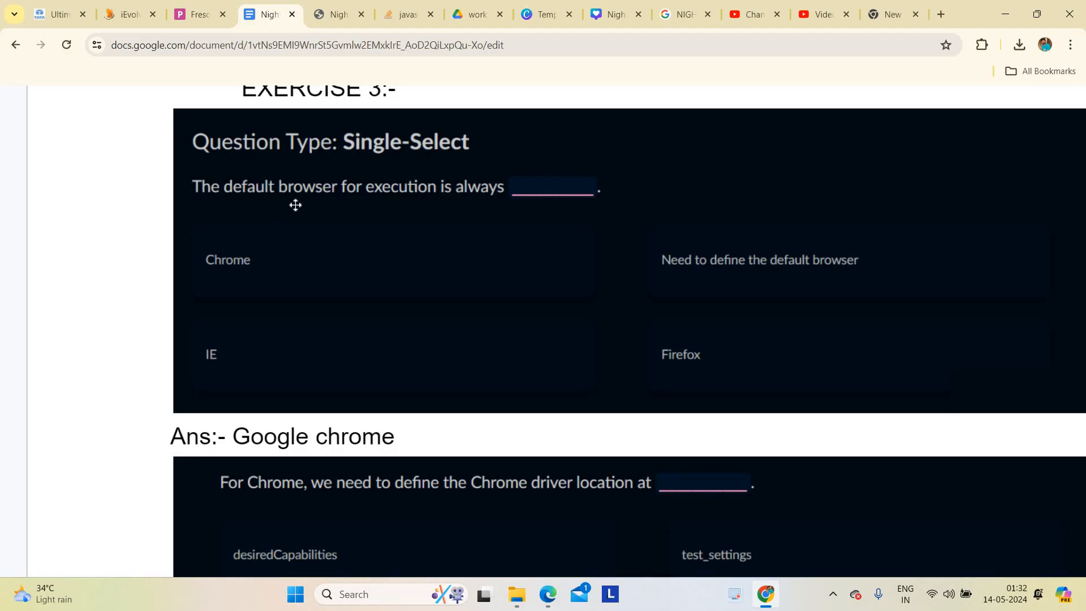
{"action": "left_click", "coordinate": [232, 436]}
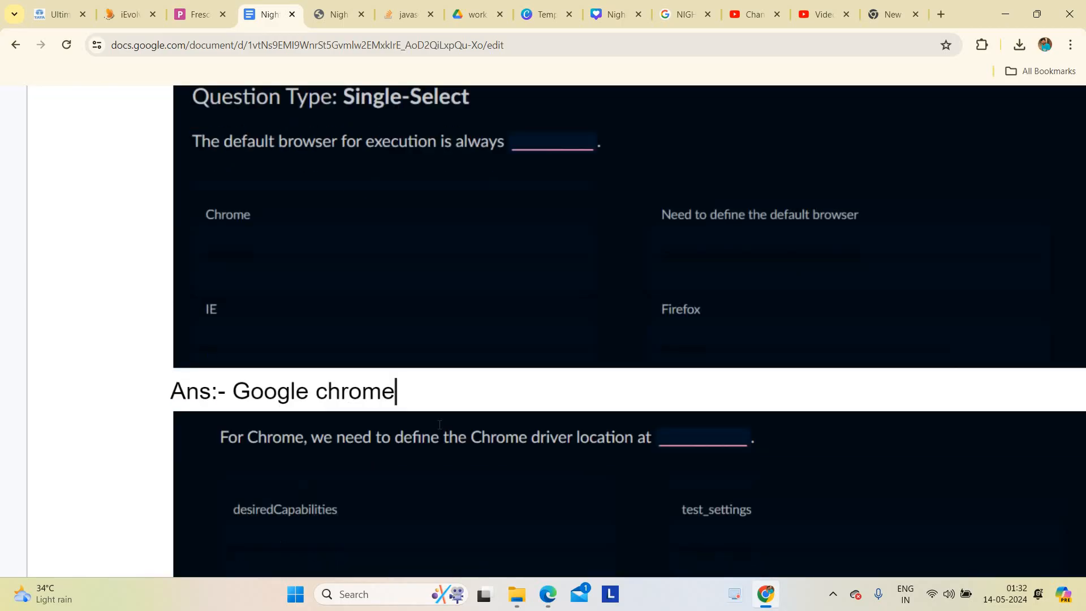
{"action": "scroll", "scroll_direction": "down", "scroll_amount": 3}
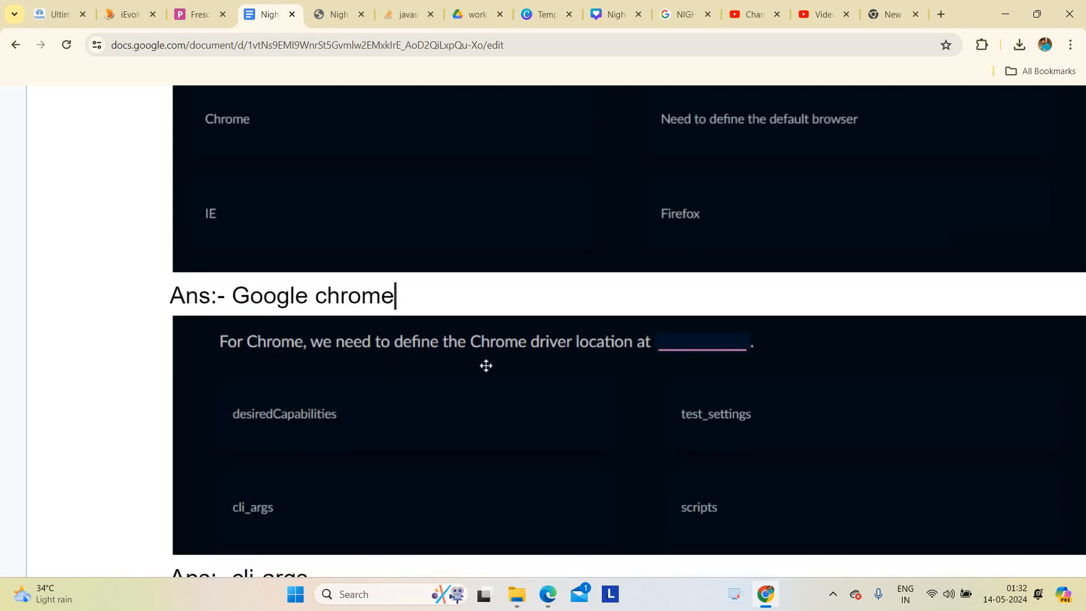
{"action": "scroll", "scroll_direction": "down", "scroll_amount": 3}
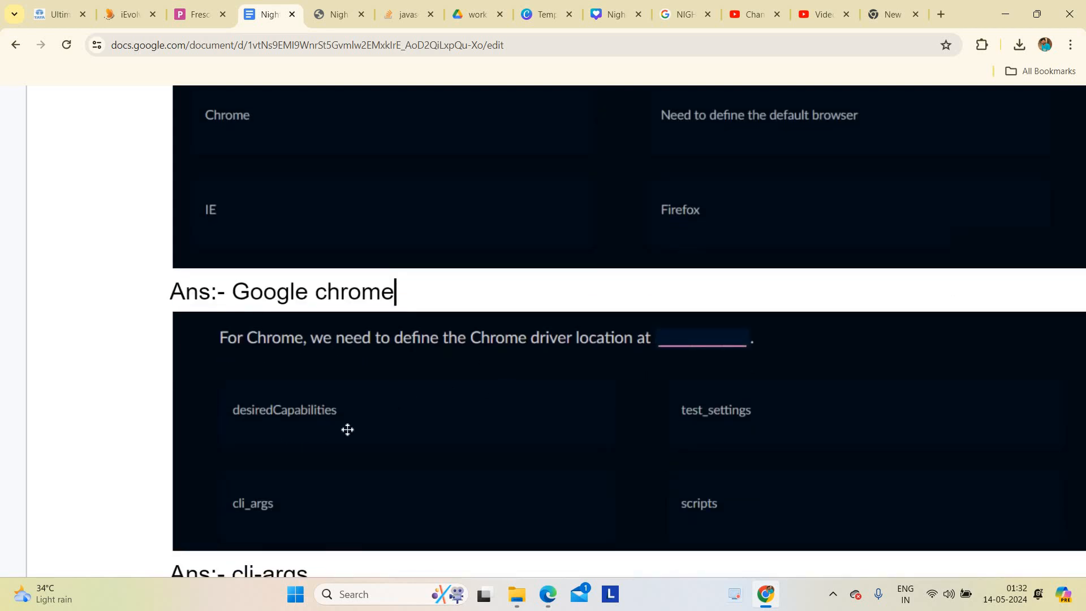
{"action": "scroll", "scroll_direction": "down", "scroll_amount": 3}
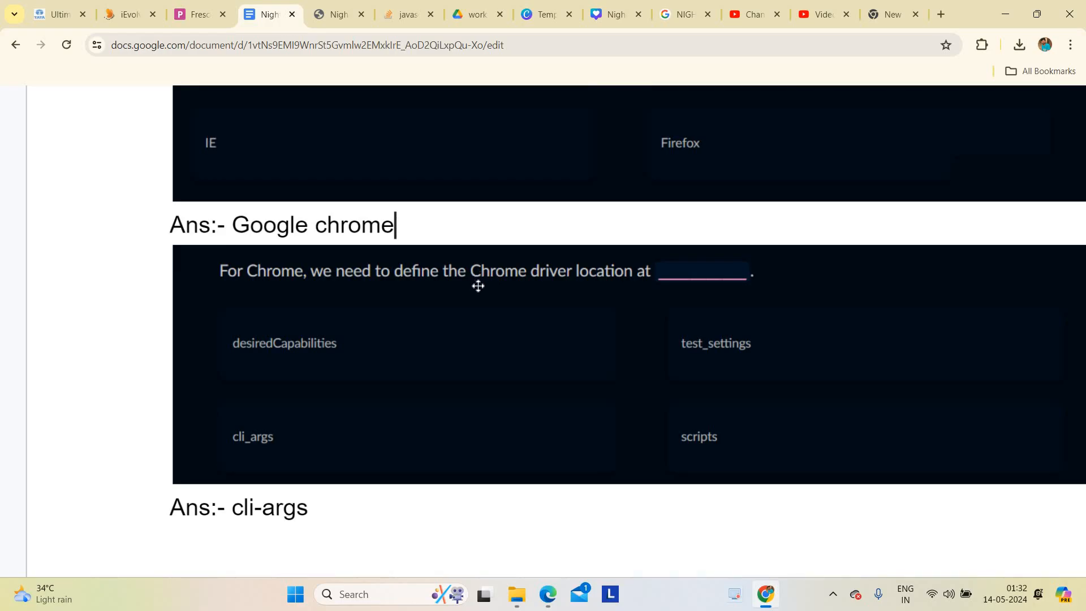
{"action": "mouse_move", "coordinate": [459, 305]}
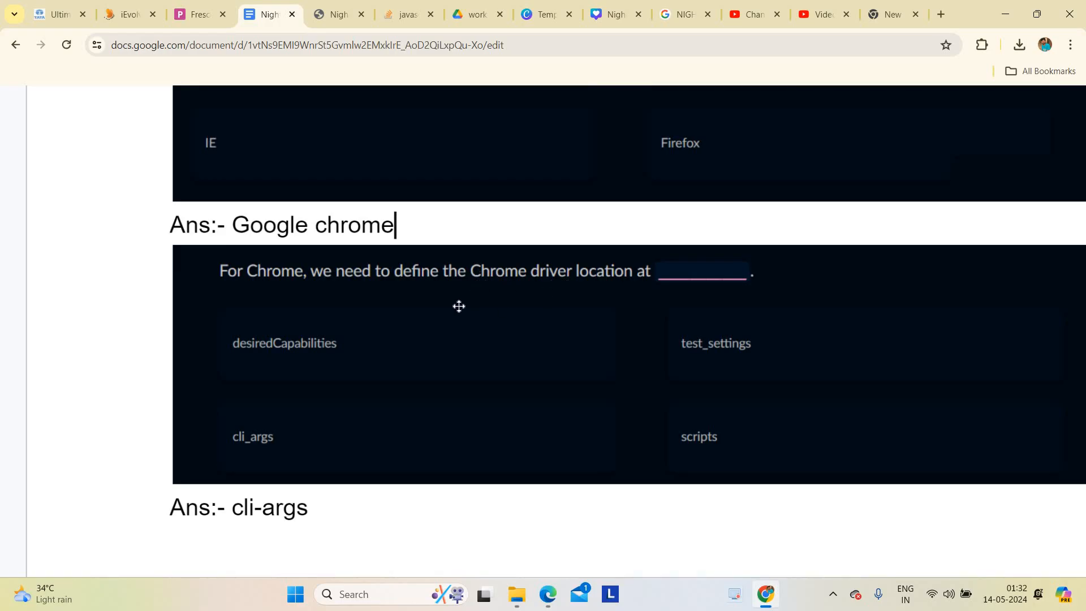
{"action": "mouse_move", "coordinate": [534, 299]}
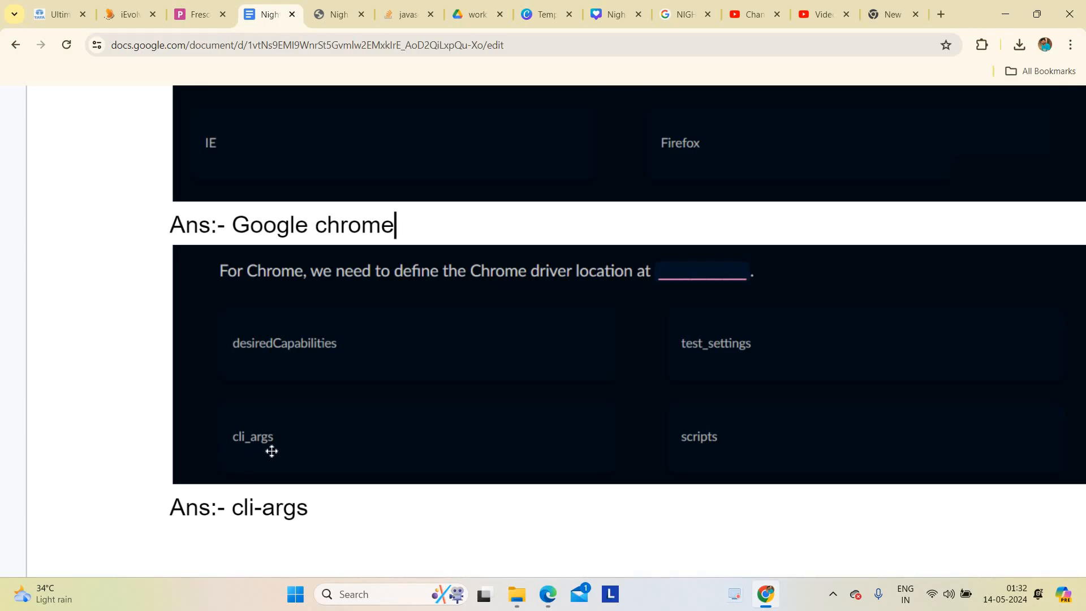
{"action": "scroll", "scroll_direction": "down", "scroll_amount": 3}
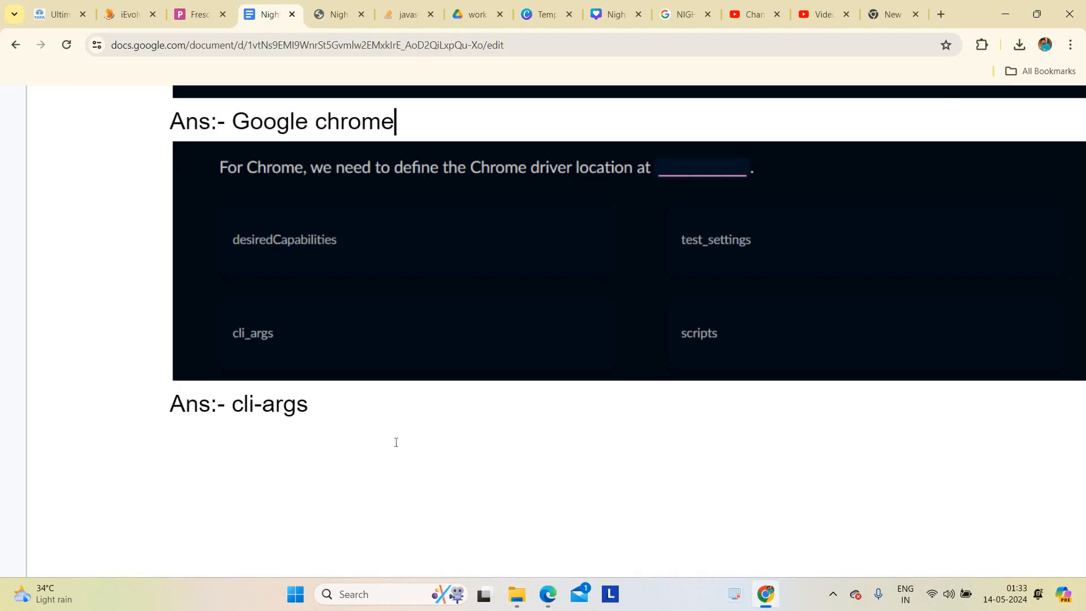
{"action": "scroll", "scroll_direction": "down", "scroll_amount": 3}
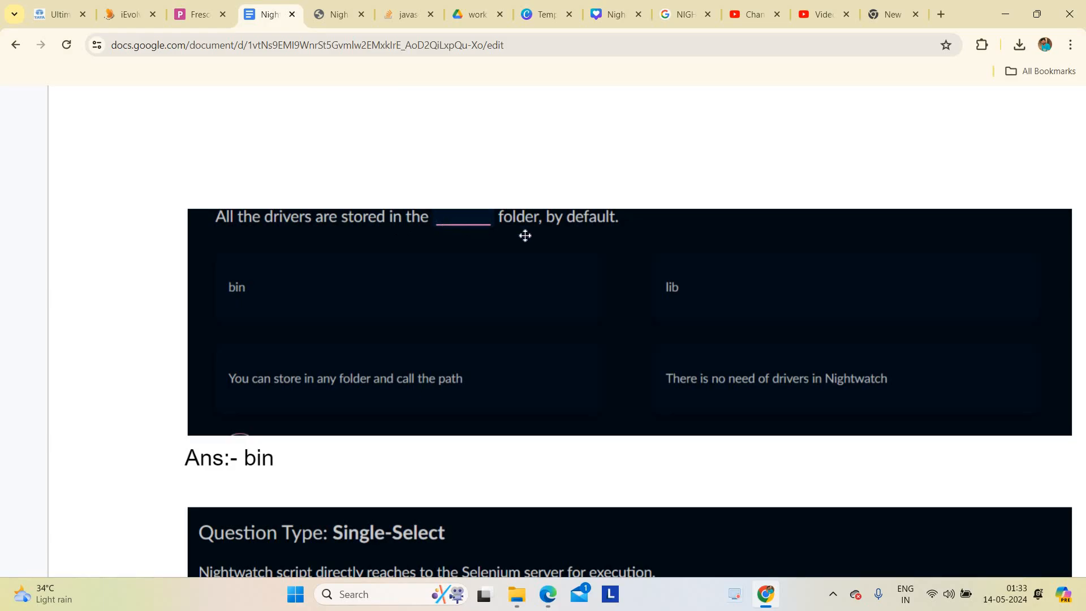
{"action": "mouse_move", "coordinate": [276, 229]}
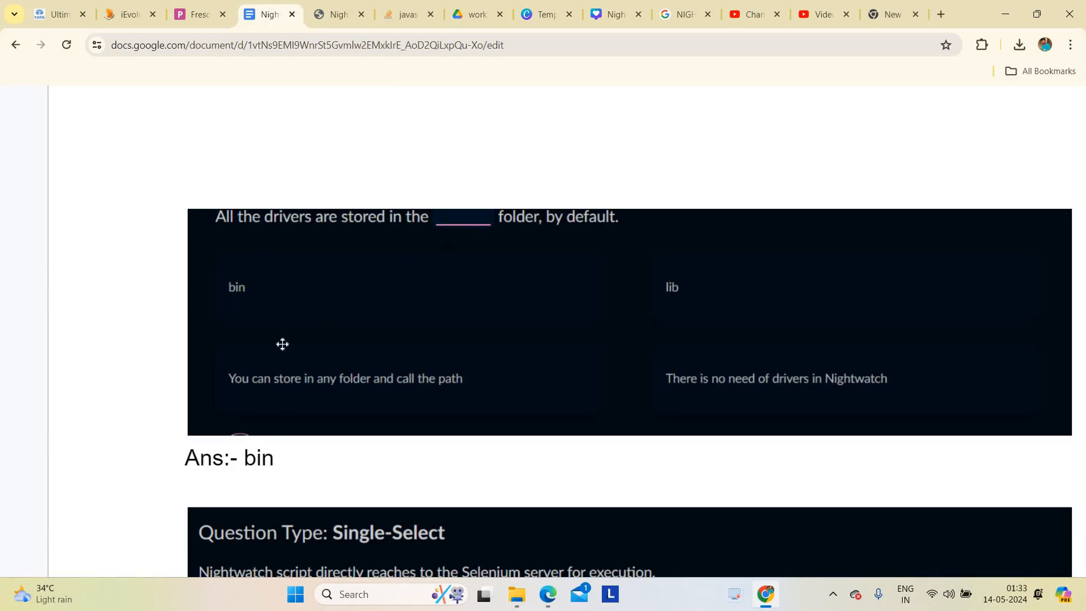
{"action": "mouse_move", "coordinate": [504, 361]}
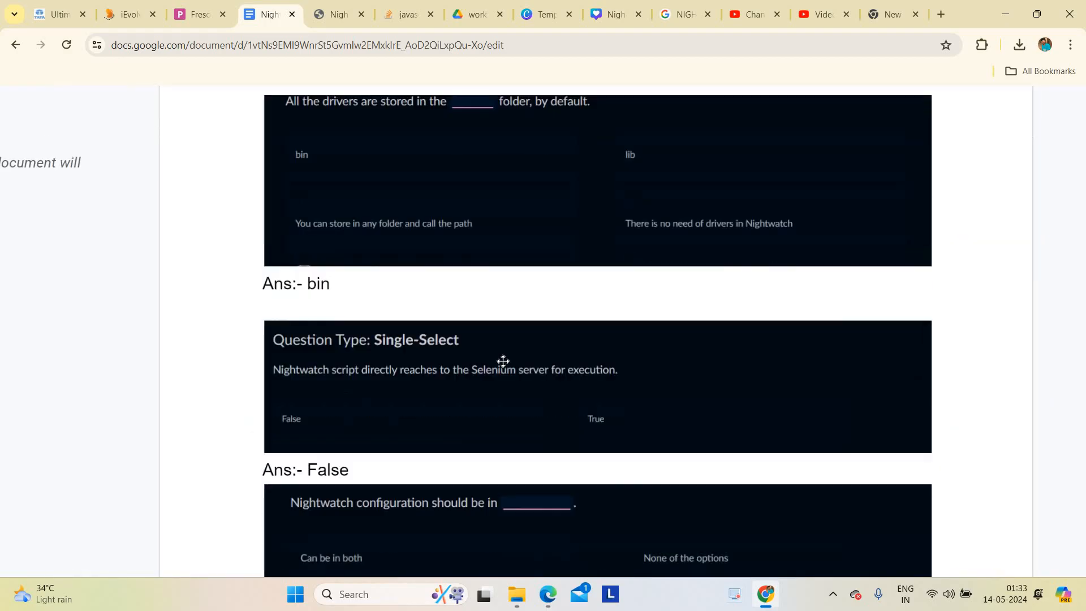
{"action": "scroll", "scroll_direction": "down", "scroll_amount": 3}
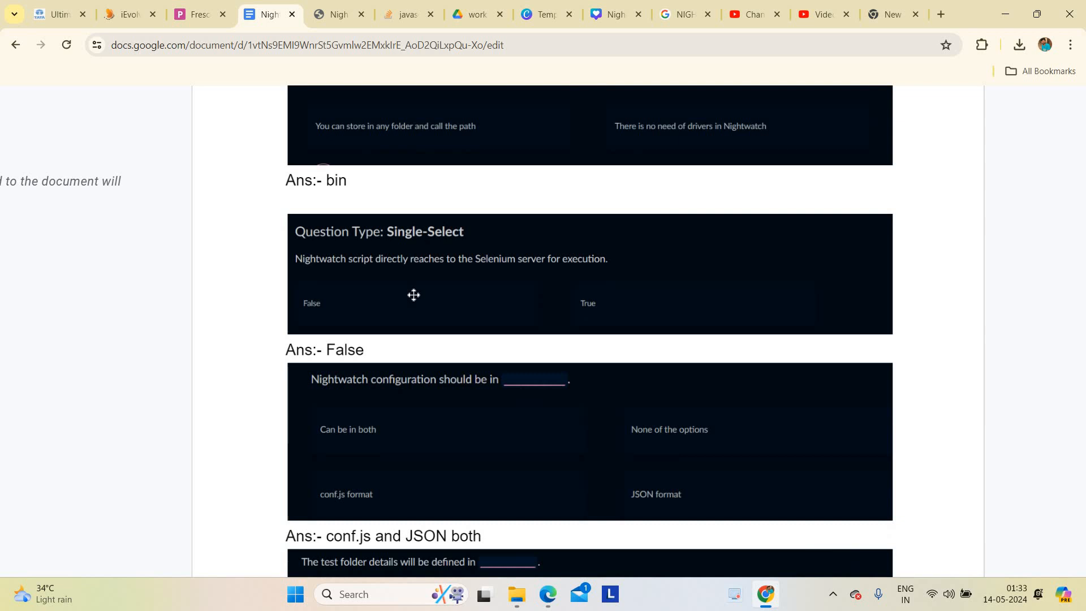
{"action": "mouse_move", "coordinate": [408, 272]}
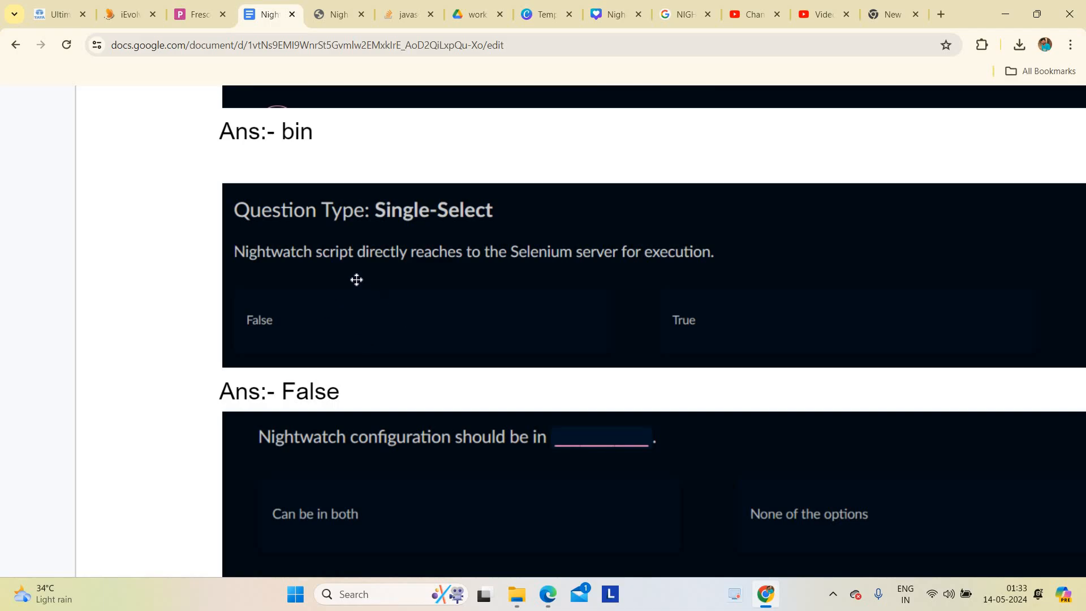
{"action": "mouse_move", "coordinate": [400, 278]}
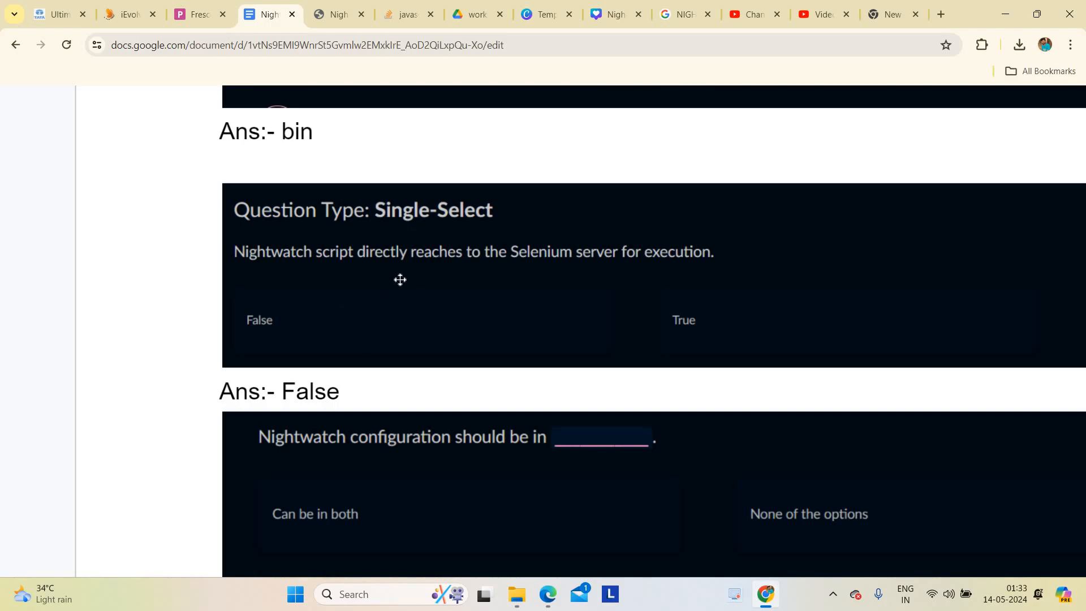
{"action": "mouse_move", "coordinate": [283, 311]}
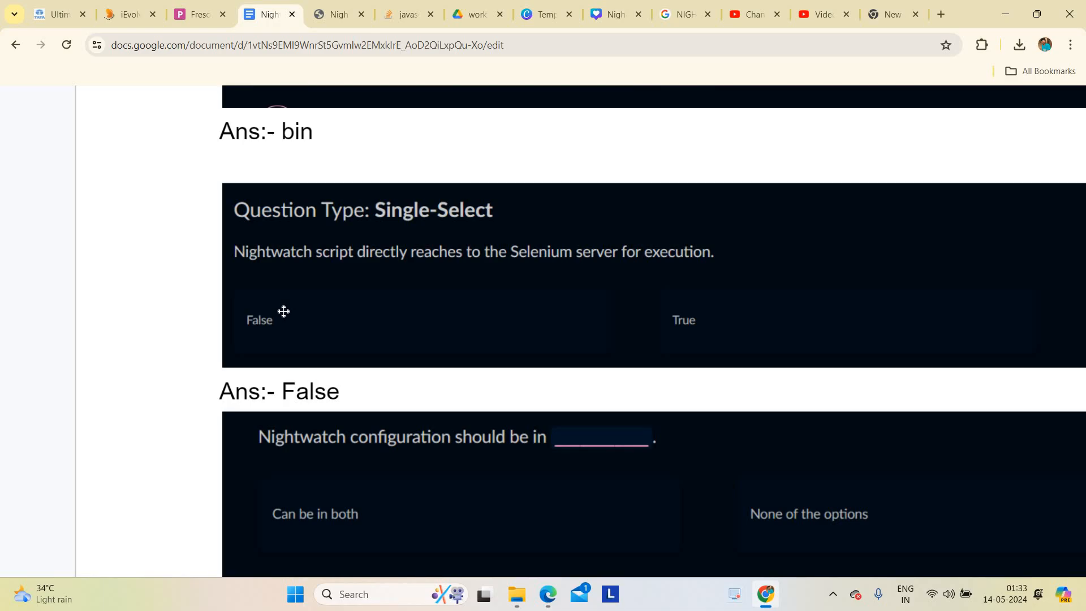
{"action": "mouse_move", "coordinate": [405, 270]}
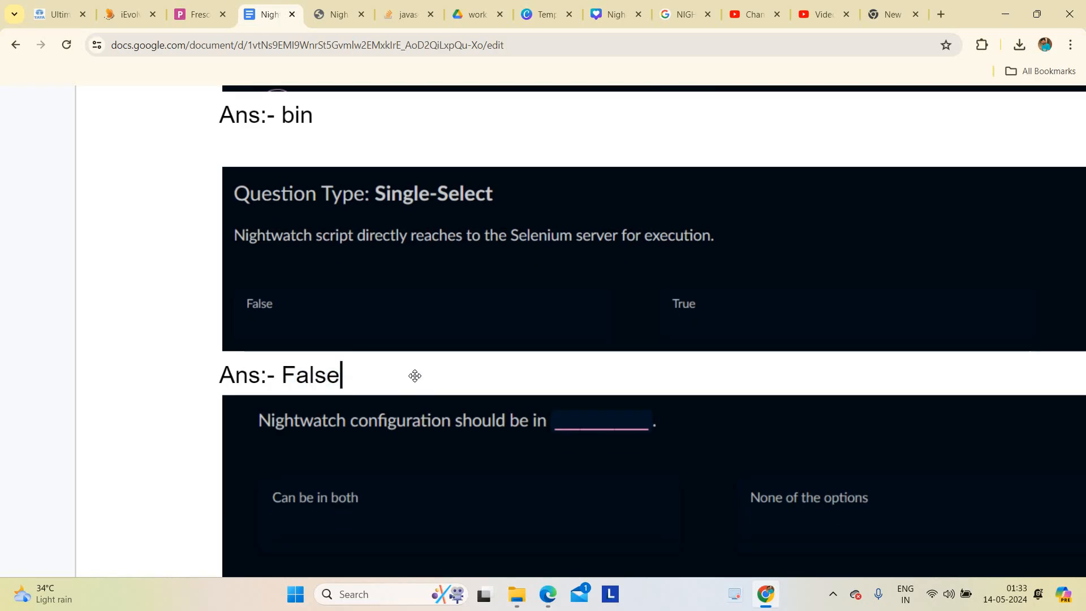
{"action": "scroll", "scroll_direction": "down", "scroll_amount": 3}
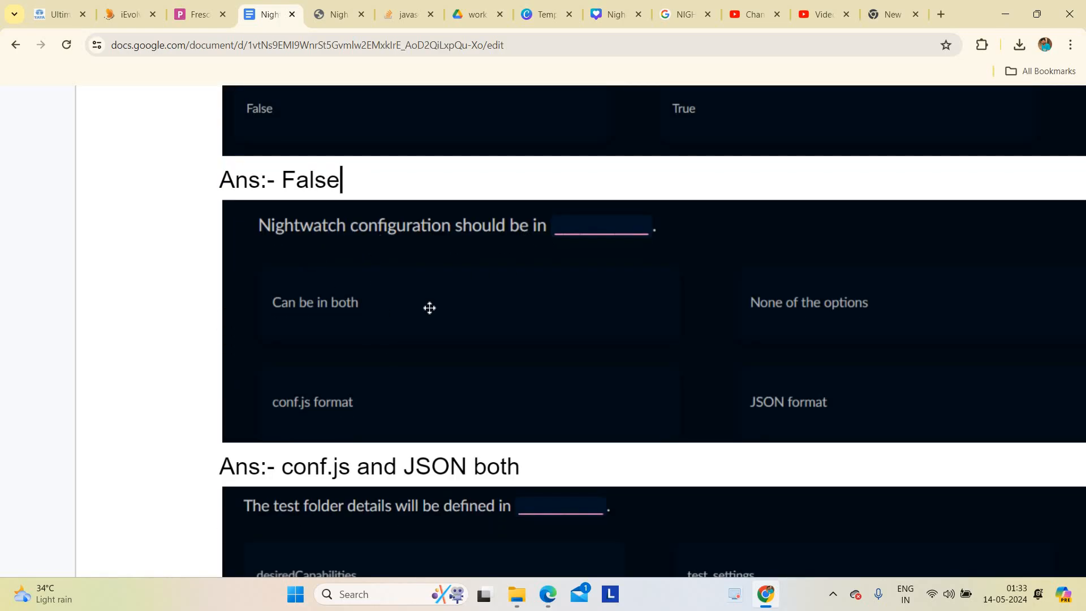
{"action": "double_click", "coordinate": [315, 465]}
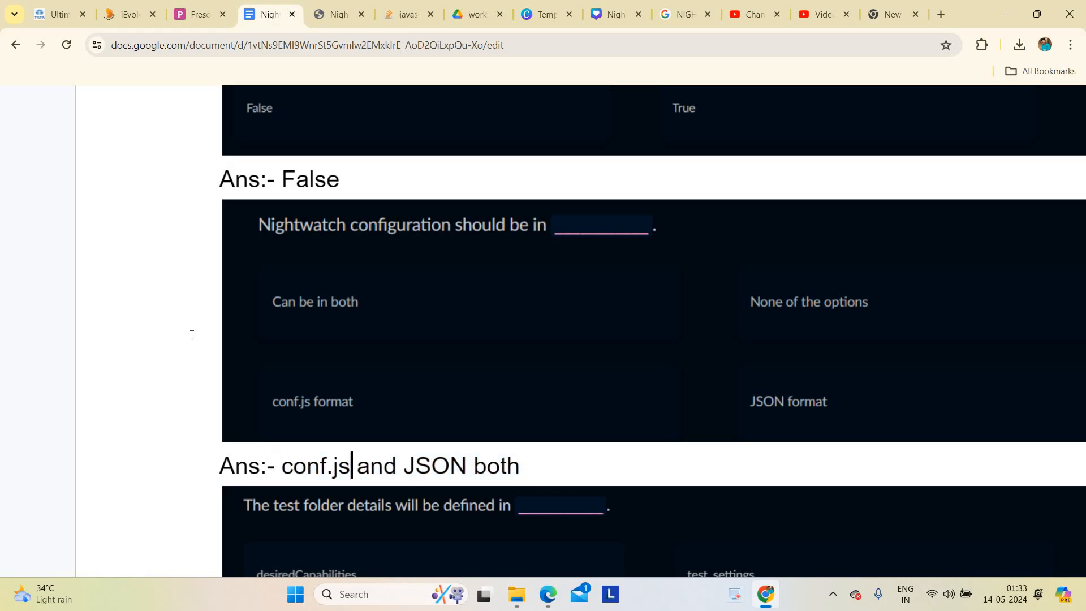
{"action": "scroll", "scroll_direction": "down", "scroll_amount": 3}
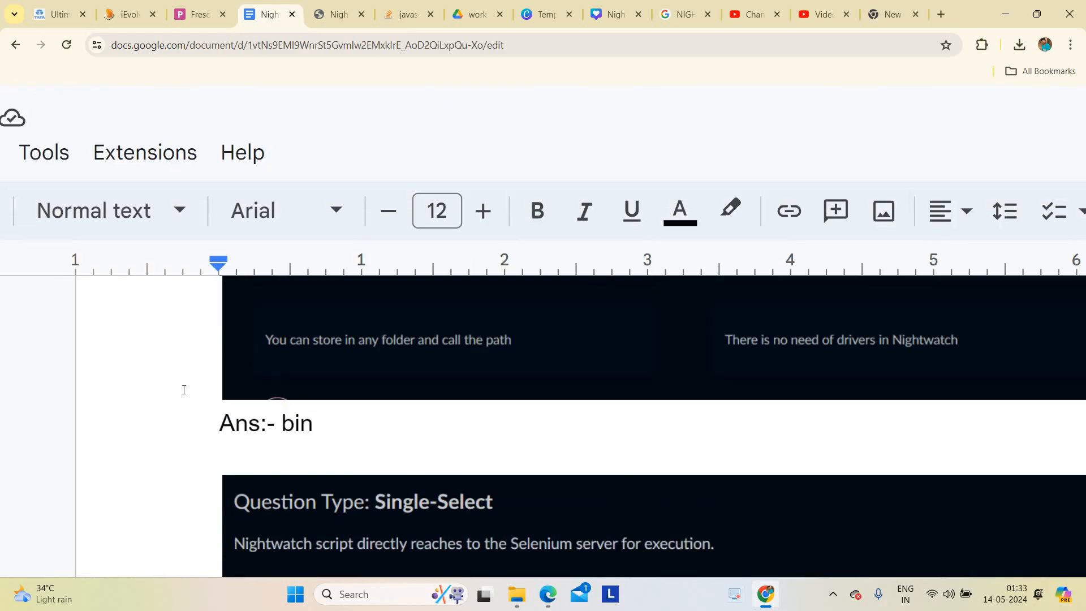
{"action": "scroll", "scroll_direction": "down", "scroll_amount": 3}
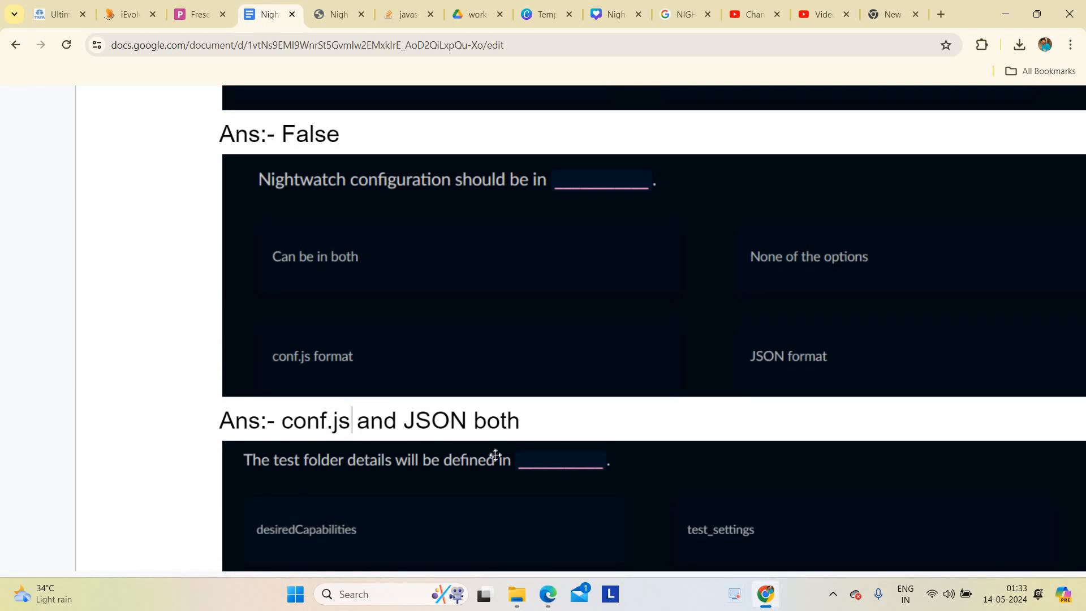
{"action": "scroll", "scroll_direction": "down", "scroll_amount": 3}
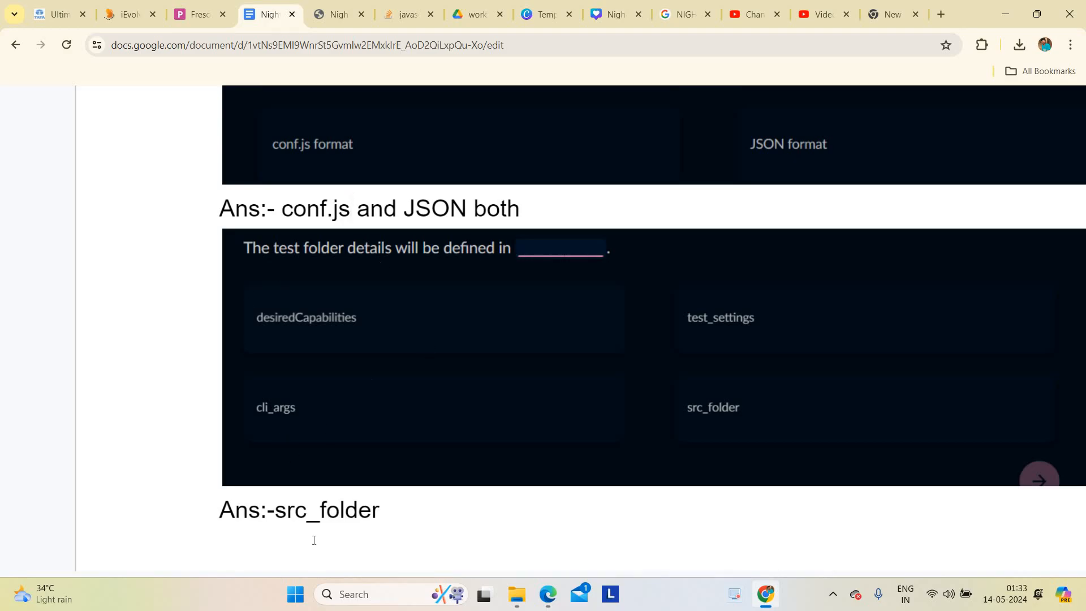
{"action": "double_click", "coordinate": [326, 510]}
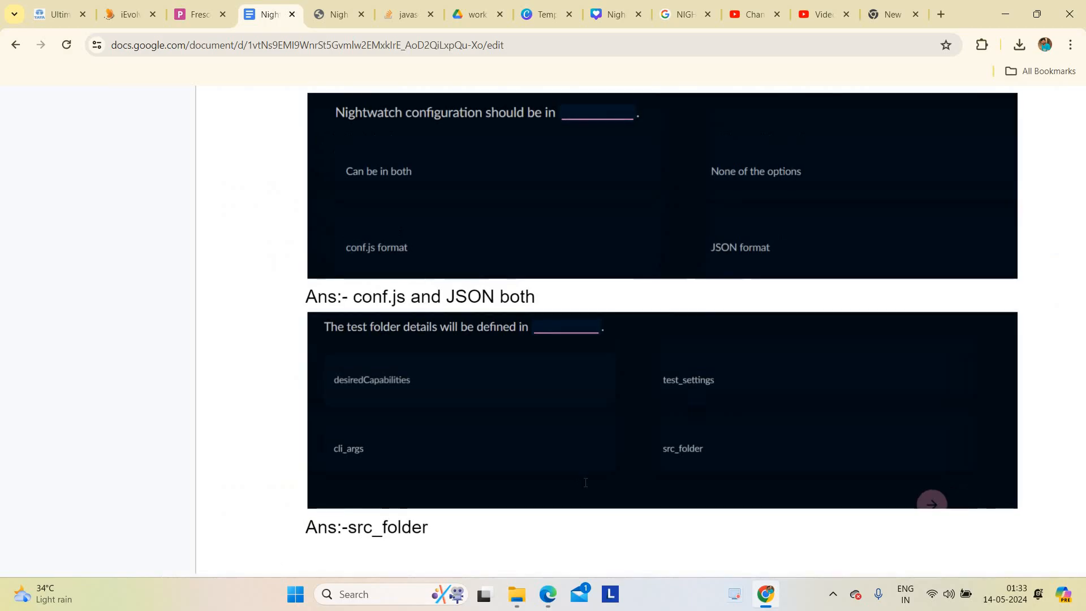
{"action": "scroll", "scroll_direction": "down", "scroll_amount": 3}
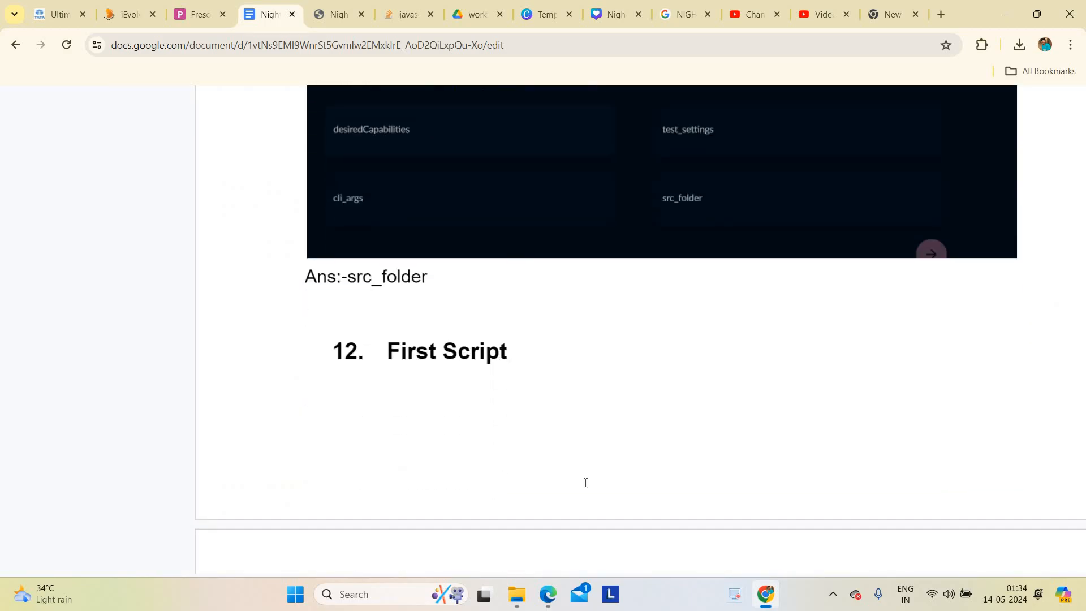
{"action": "left_click", "coordinate": [385, 351]}
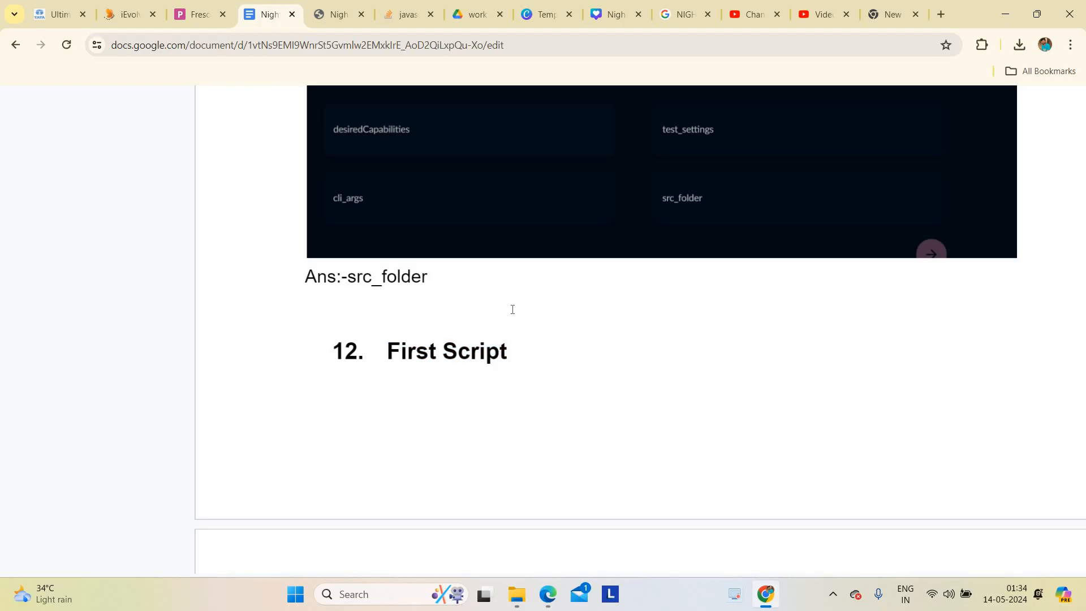
{"action": "mouse_move", "coordinate": [468, 288]}
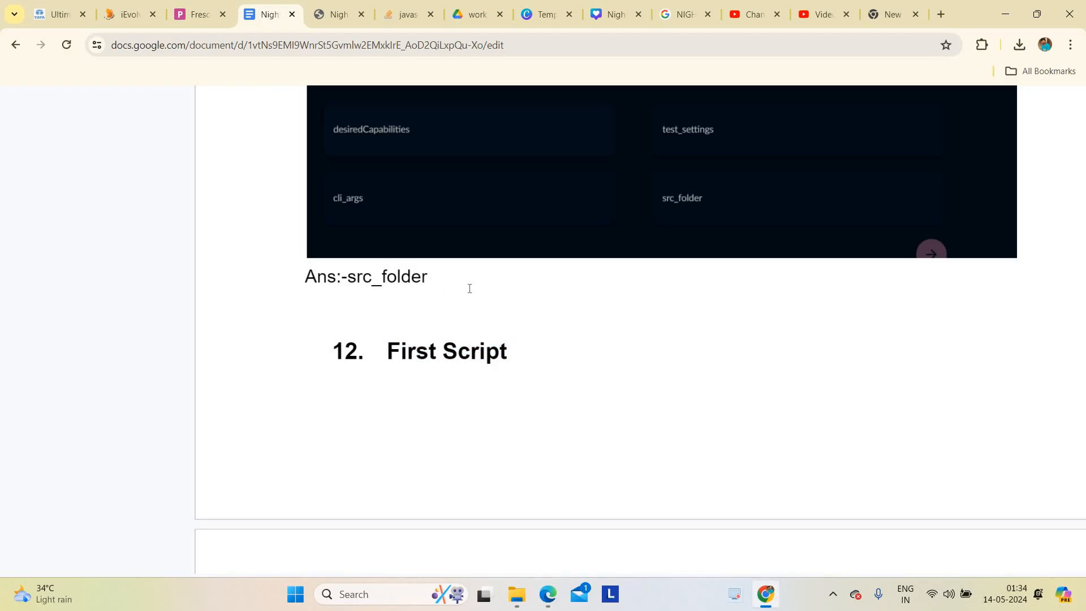
{"action": "left_click_drag", "start_coordinate": [305, 277], "coordinate": [428, 277]}
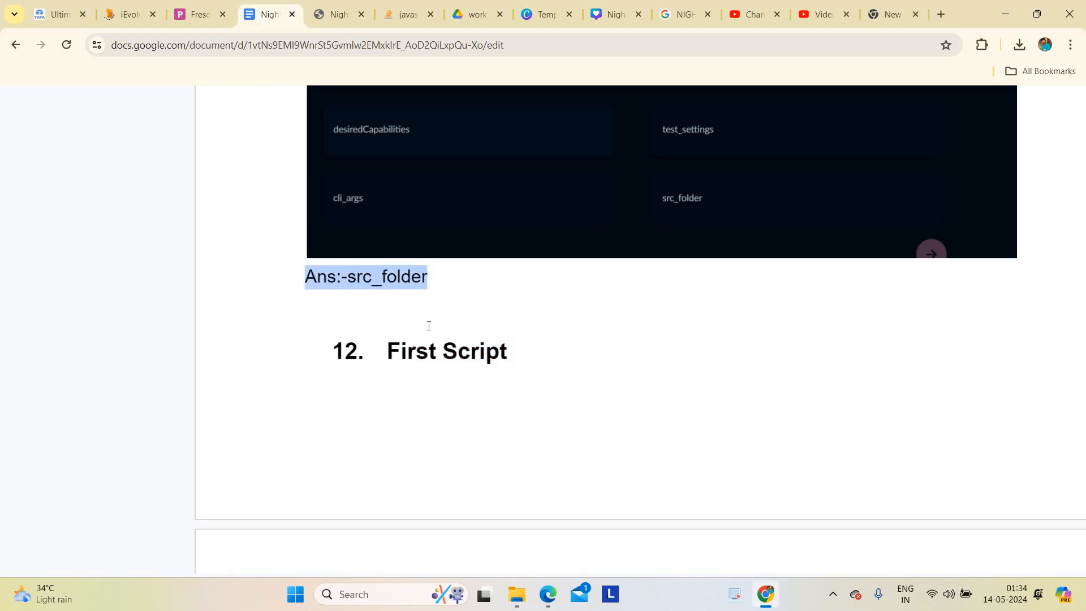
{"action": "double_click", "coordinate": [446, 351]}
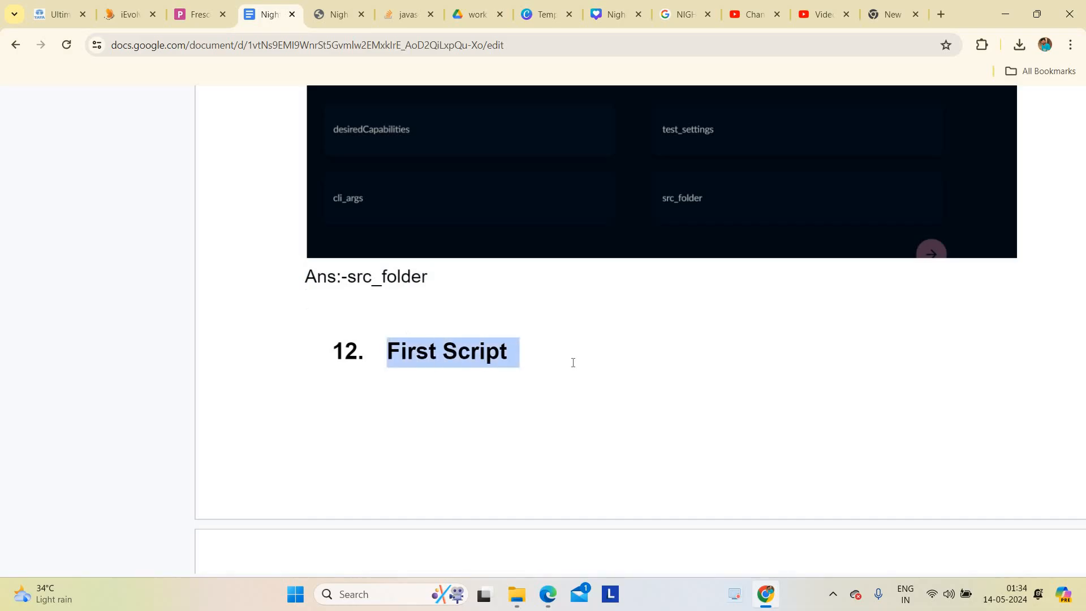